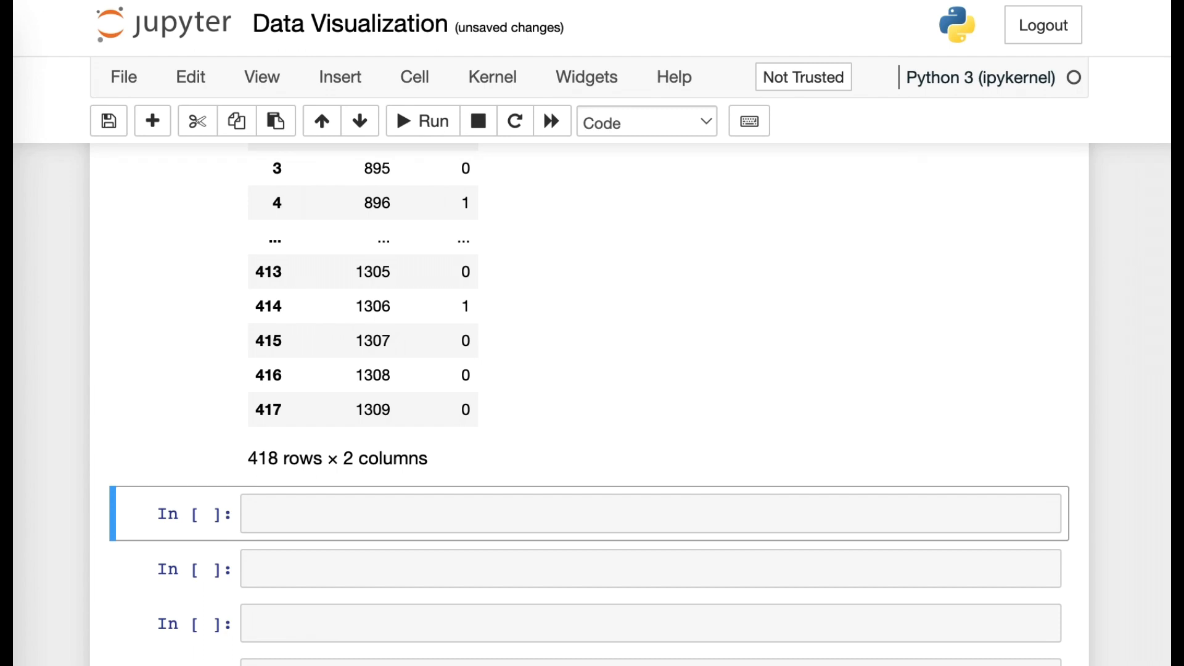
{"action": "mouse_move", "coordinate": [777, 565]}
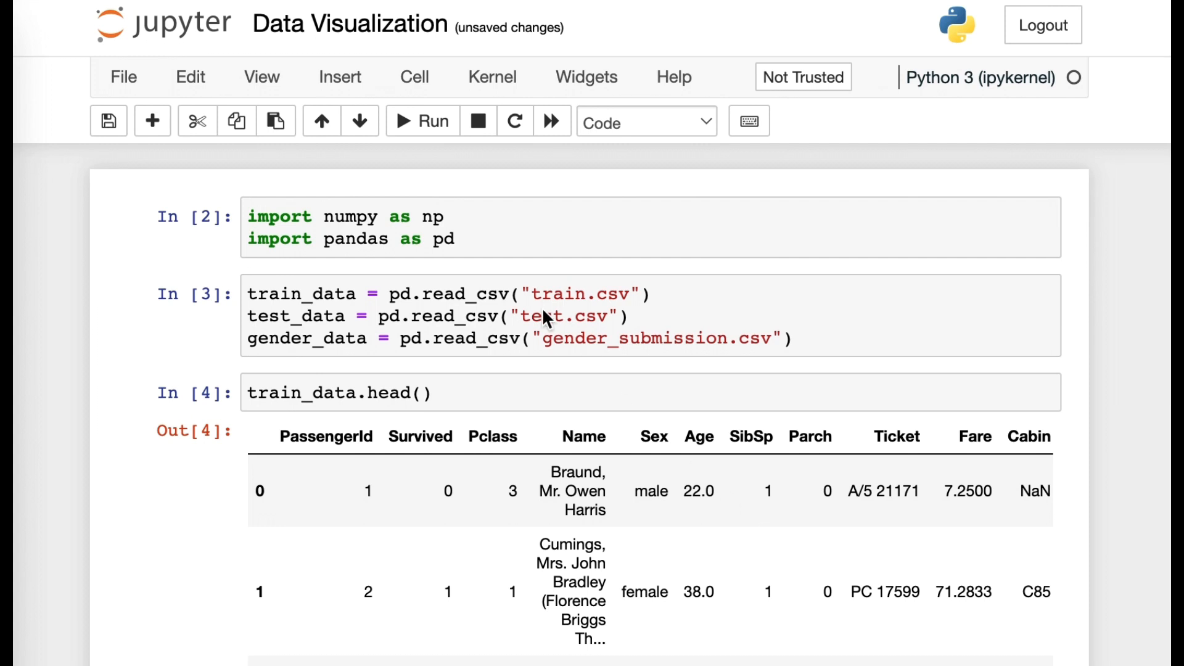
{"action": "mouse_move", "coordinate": [524, 296]}
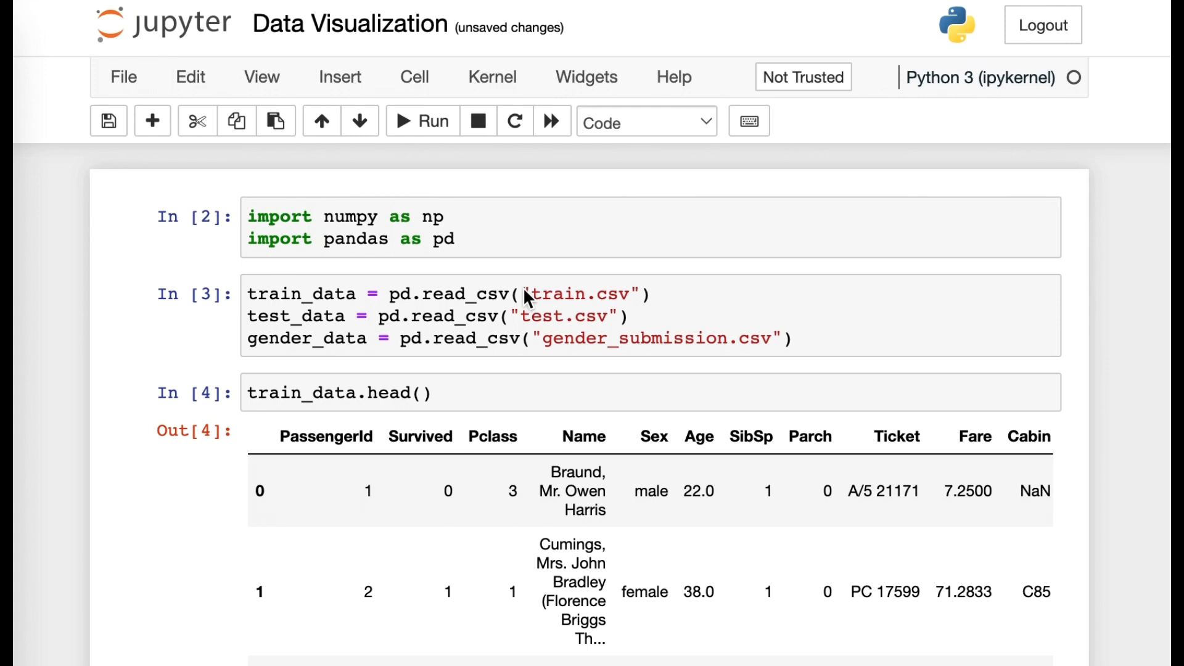
{"action": "mouse_move", "coordinate": [765, 348]}
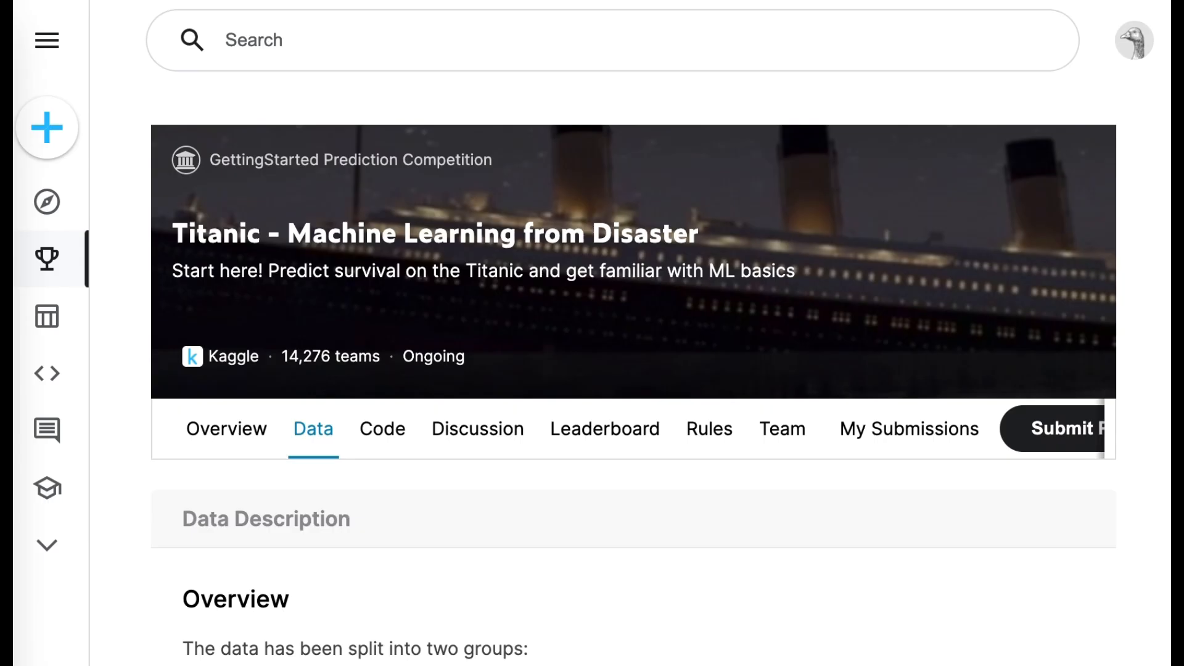
{"action": "mouse_move", "coordinate": [850, 209]}
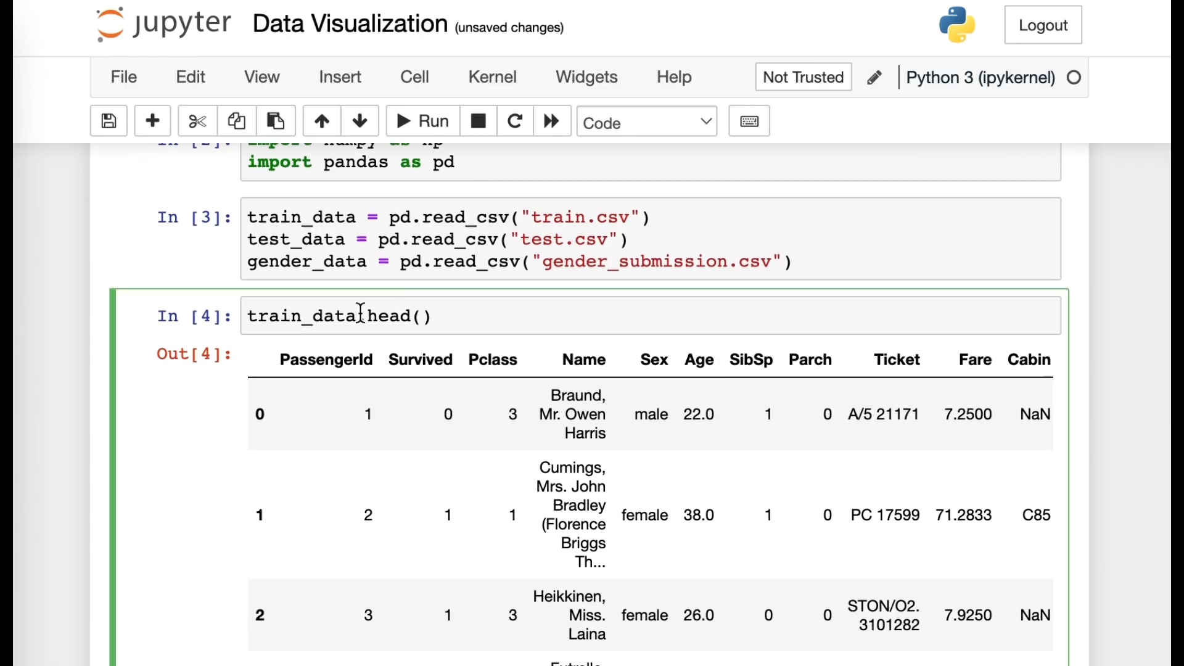
- Scroll through the Kaggle Titanic competition page to the data description and survival key
{"action": "scroll", "scroll_direction": "down", "scroll_amount": 3}
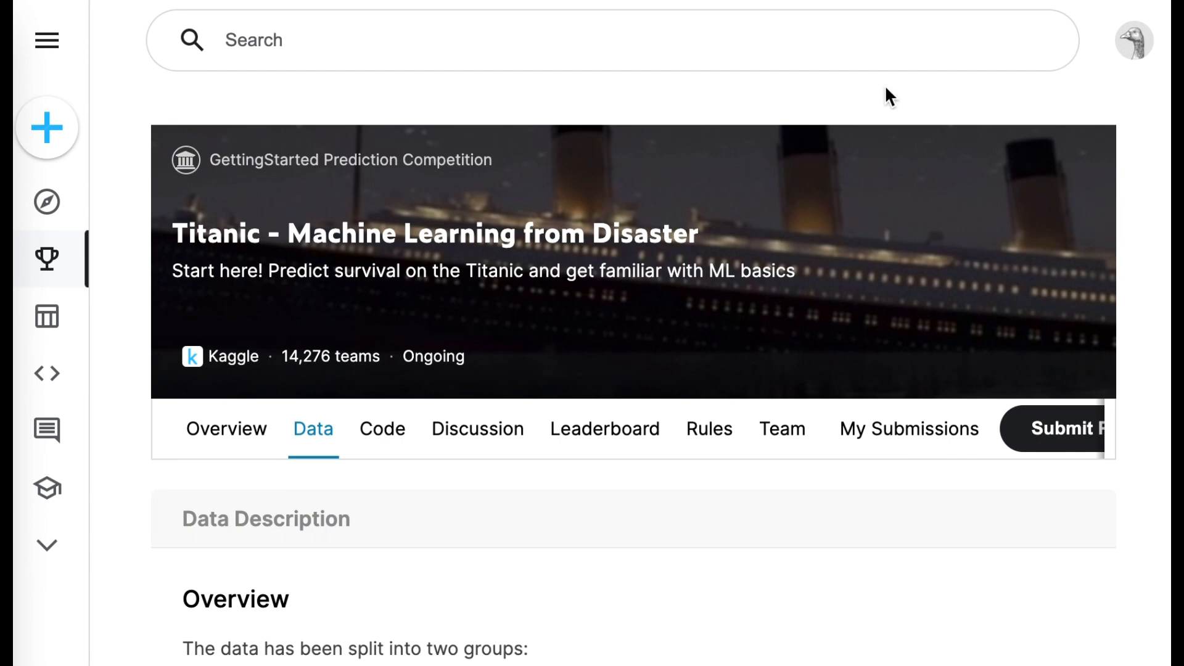
{"action": "scroll", "scroll_direction": "down", "scroll_amount": 3}
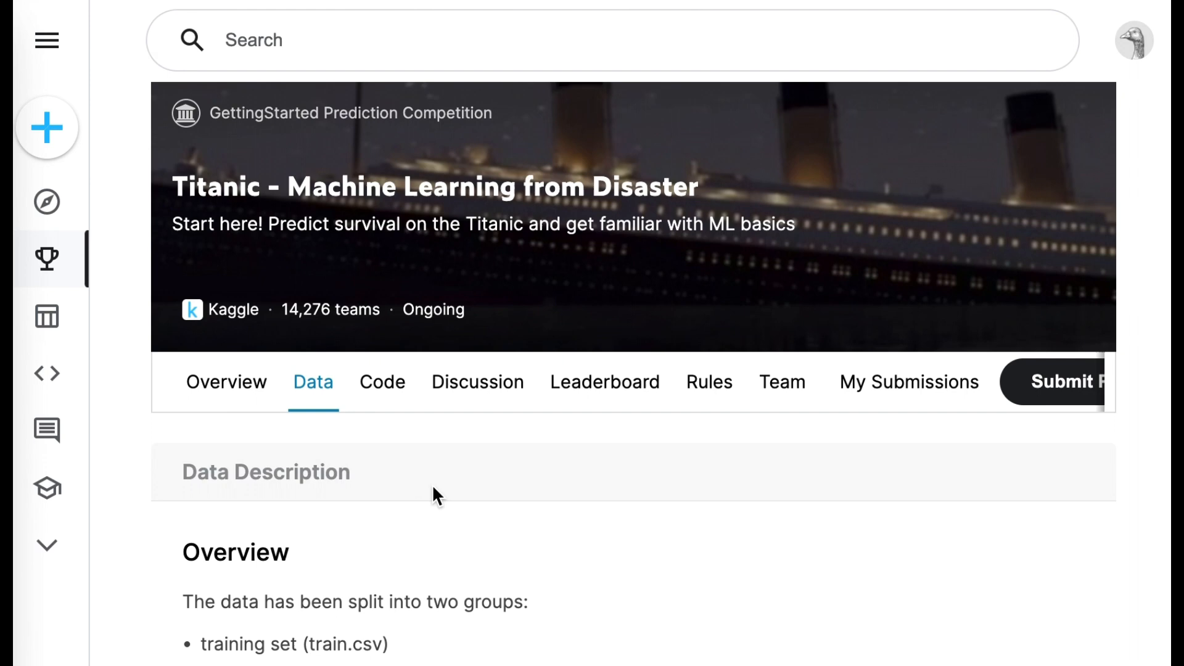
{"action": "scroll", "scroll_direction": "down", "scroll_amount": 3}
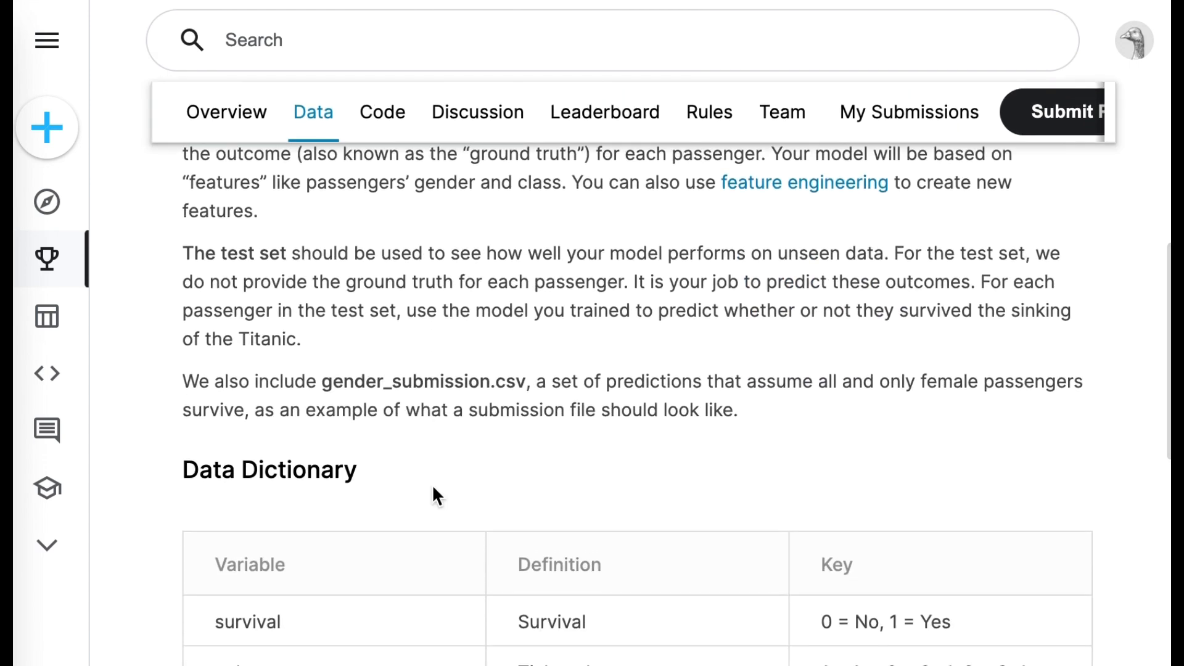
{"action": "scroll", "scroll_direction": "down", "scroll_amount": 3}
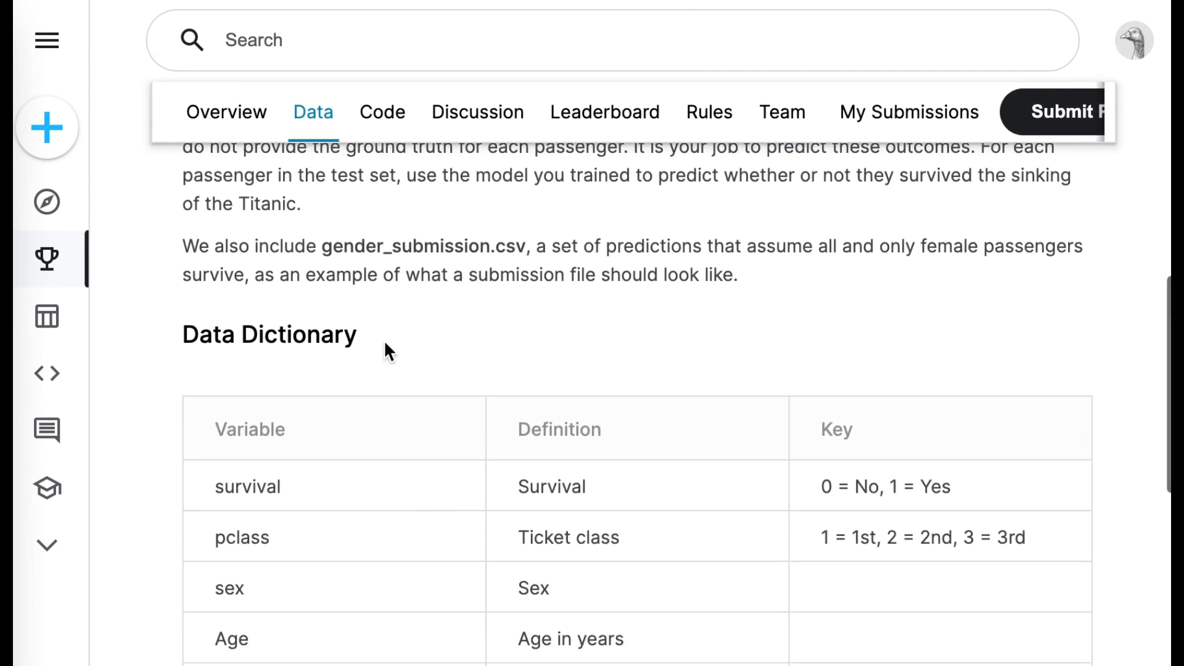
{"action": "scroll", "scroll_direction": "down", "scroll_amount": 3}
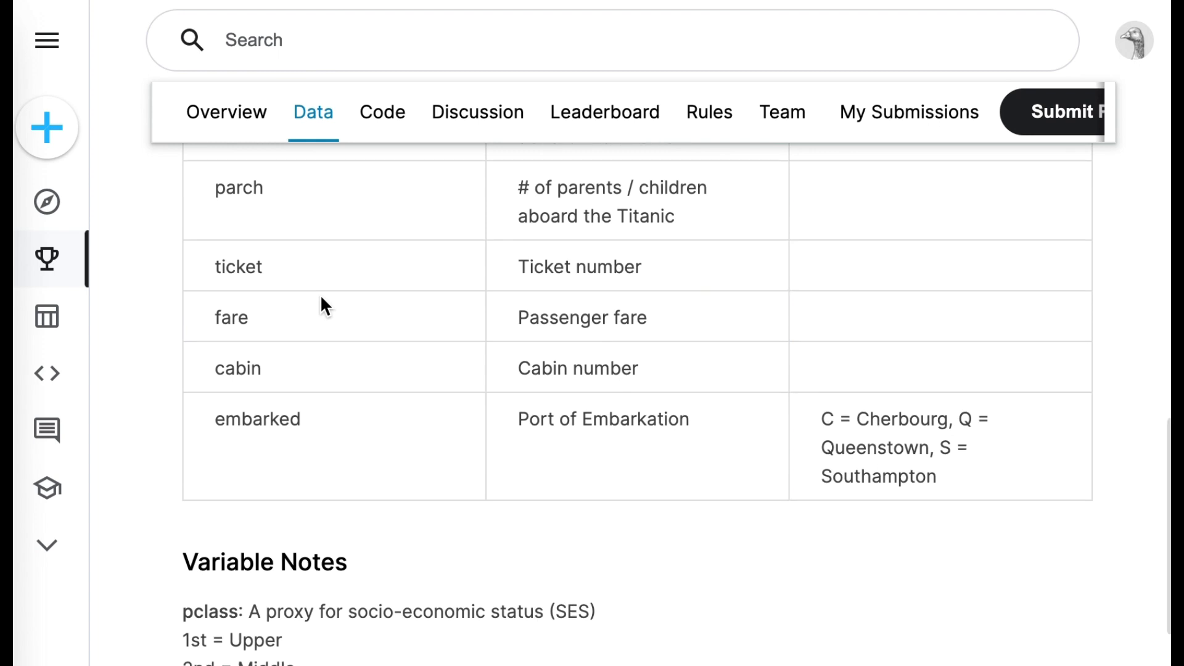
{"action": "mouse_move", "coordinate": [424, 573]}
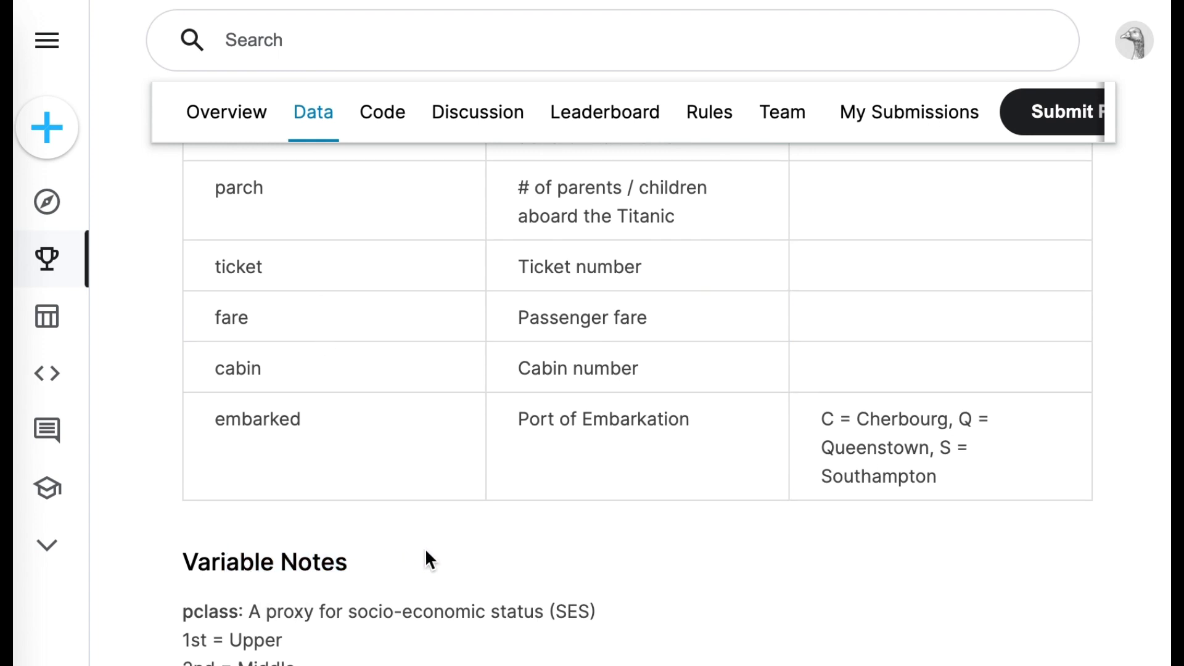
{"action": "scroll", "scroll_direction": "up", "scroll_amount": 3}
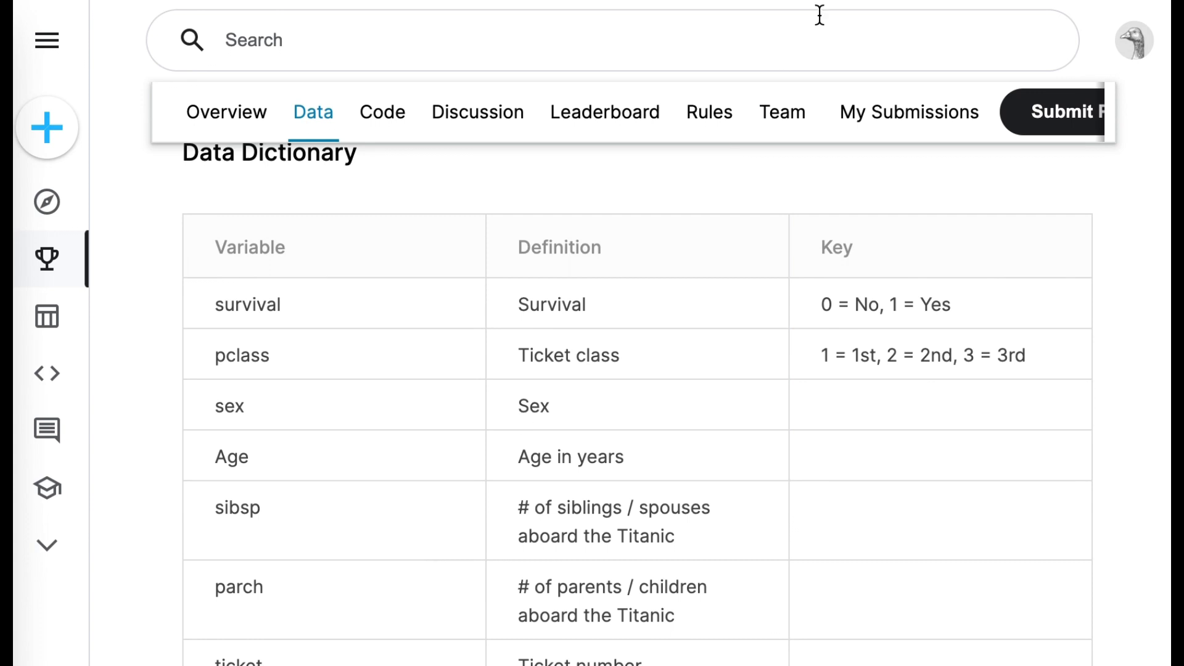
{"action": "mouse_move", "coordinate": [442, 254]}
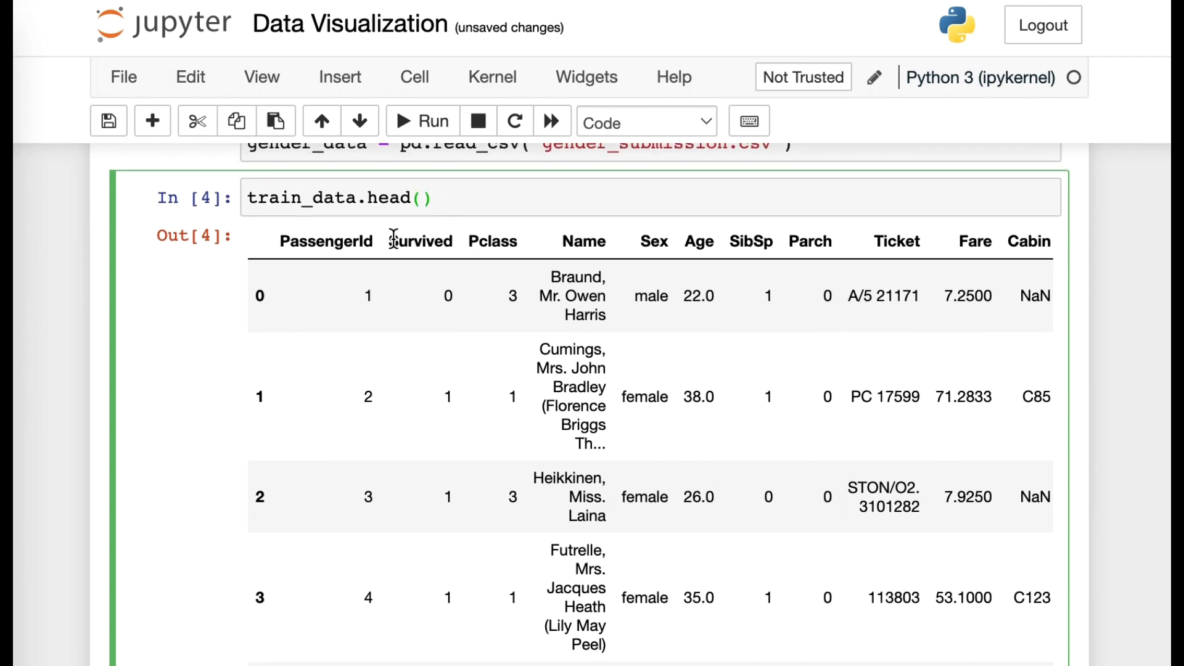
{"action": "scroll", "scroll_direction": "down", "scroll_amount": 3}
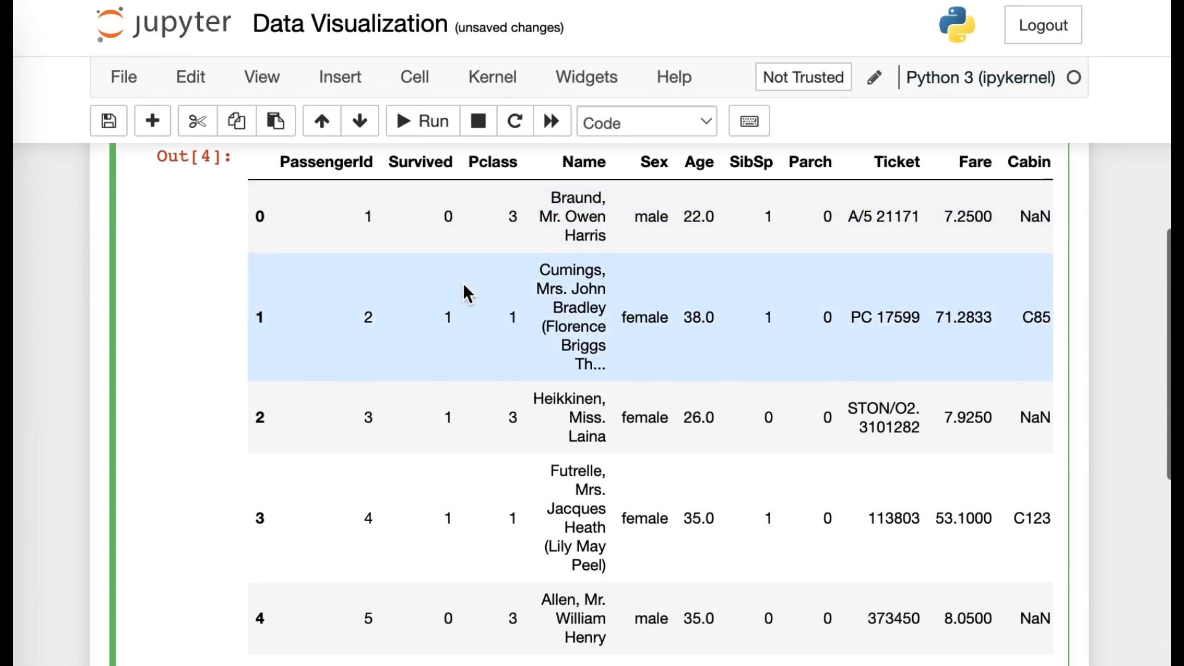
{"action": "mouse_move", "coordinate": [457, 346]}
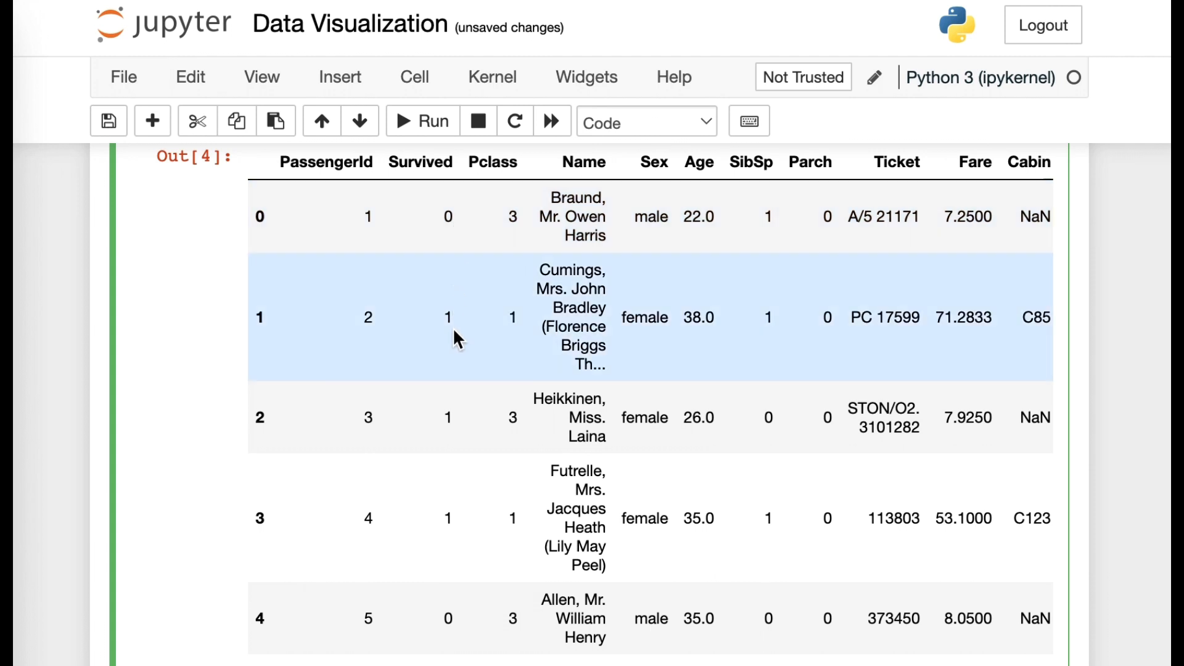
{"action": "scroll", "scroll_direction": "down", "scroll_amount": 3}
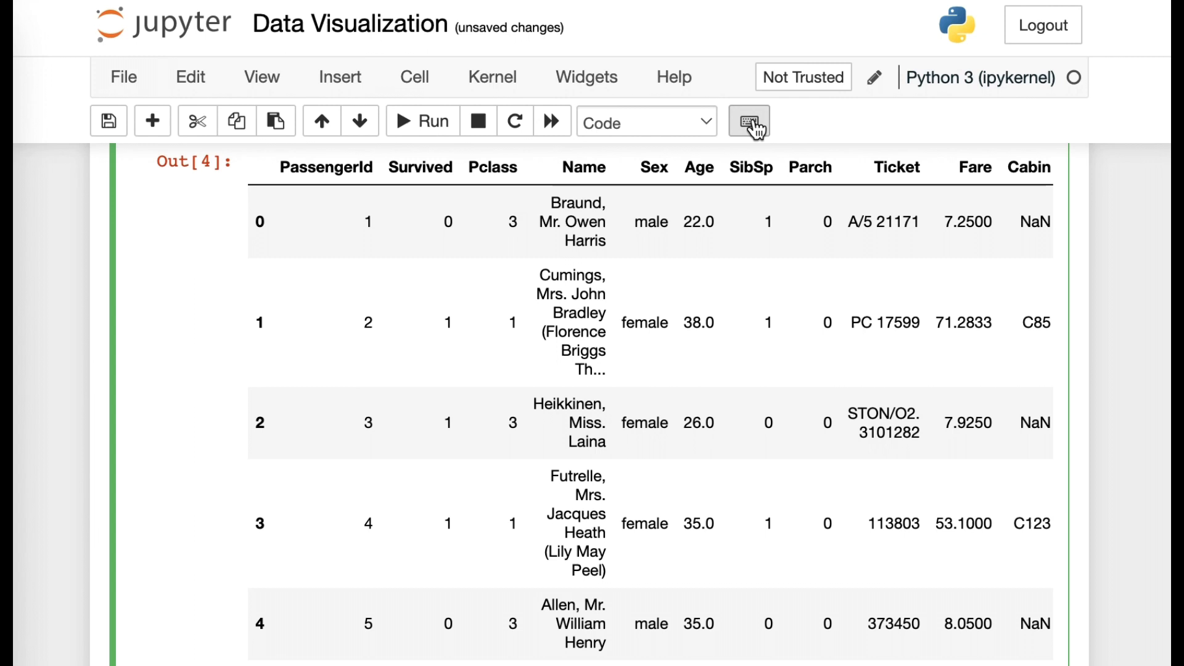
{"action": "mouse_move", "coordinate": [890, 152]}
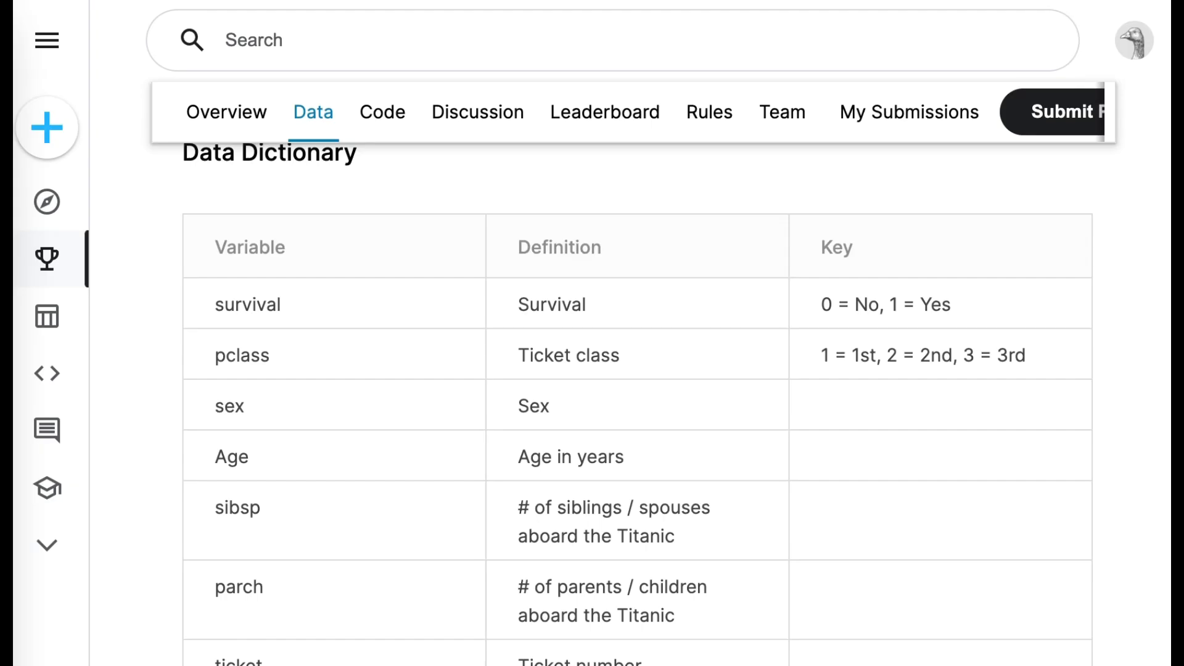
{"action": "mouse_move", "coordinate": [587, 81]}
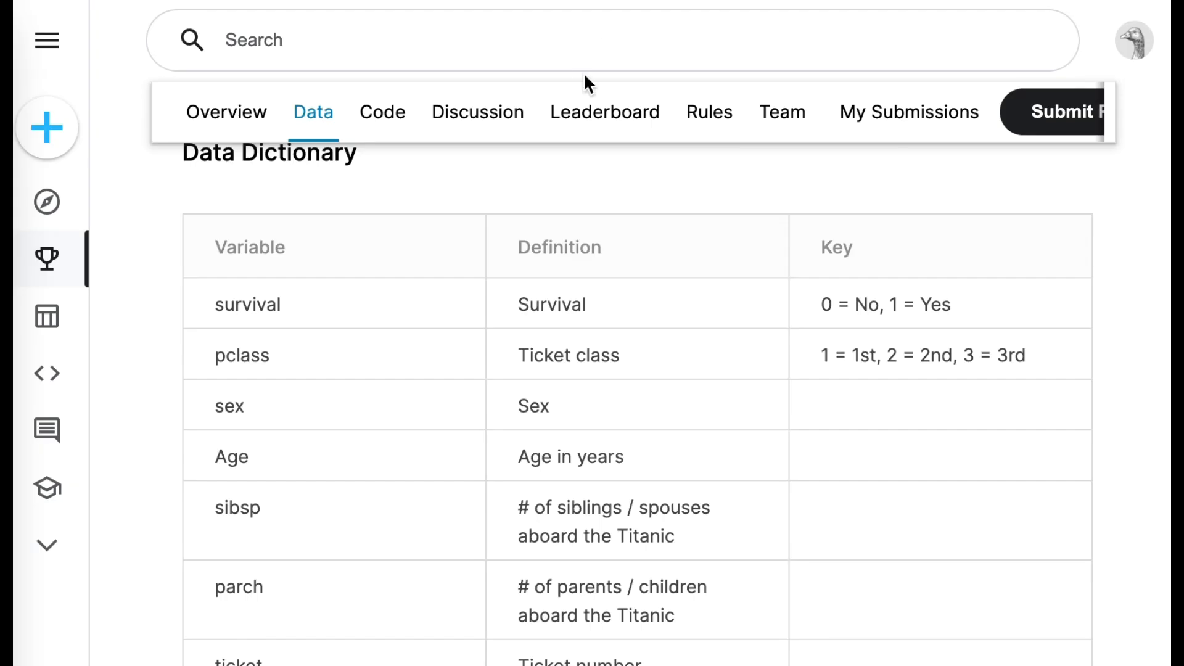
{"action": "mouse_move", "coordinate": [970, 307]}
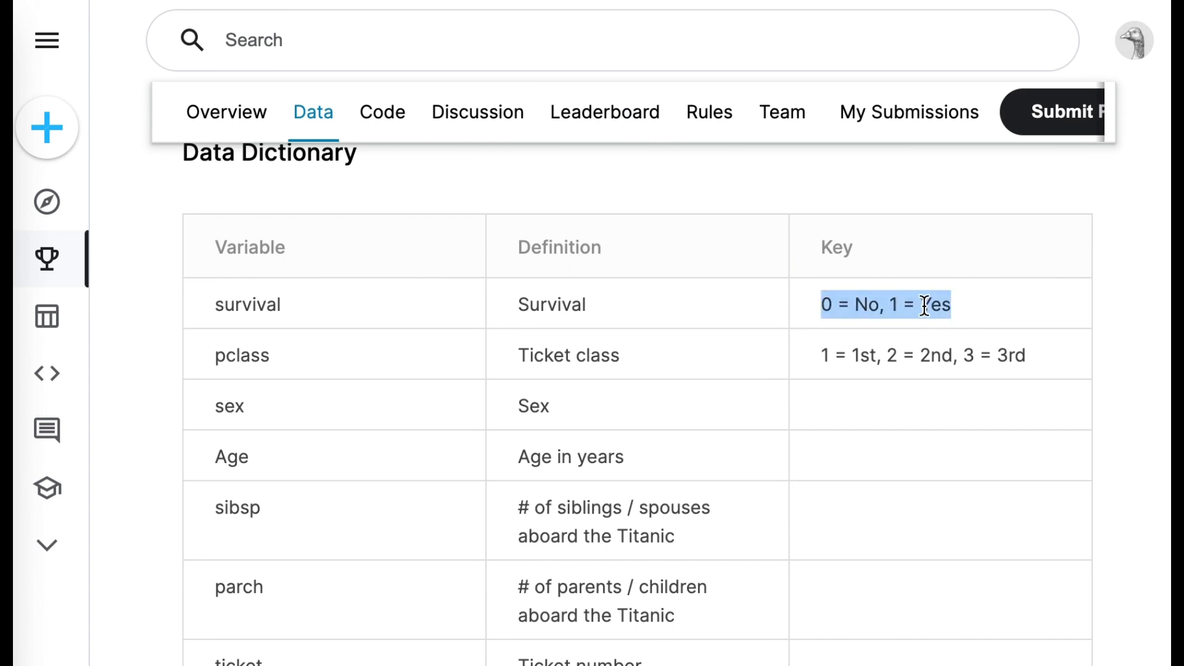
- Scroll down to the Variable Notes explaining pclass, age, sibsp and parch
{"action": "left_click", "coordinate": [942, 305]}
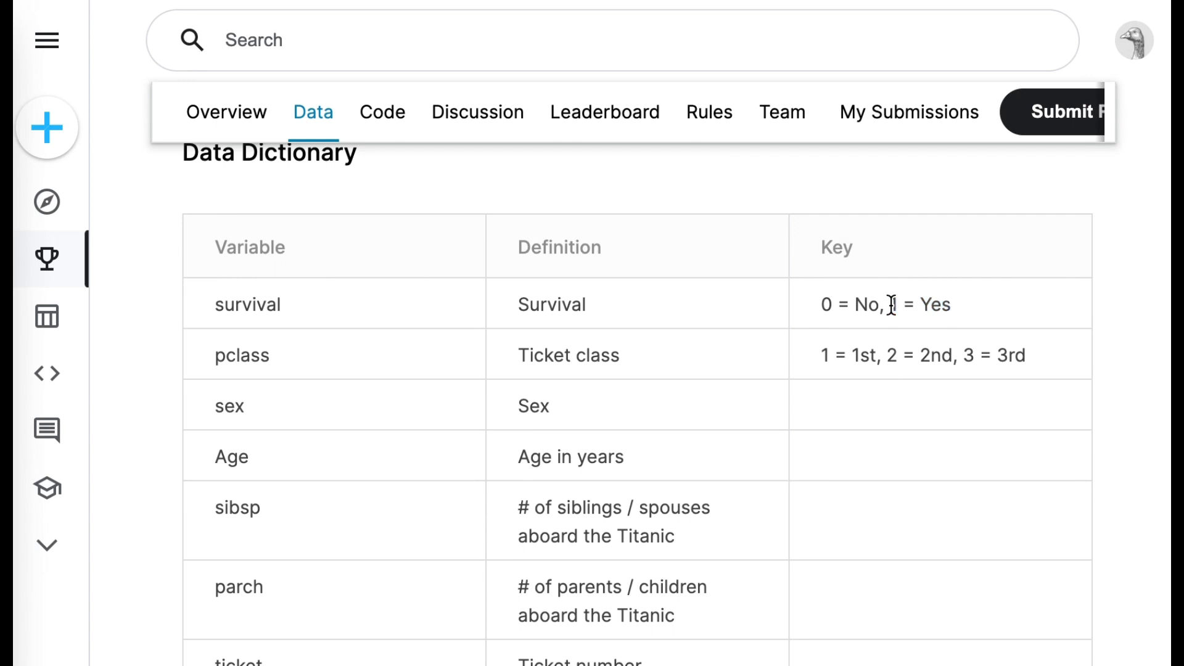
{"action": "scroll", "scroll_direction": "down", "scroll_amount": 3}
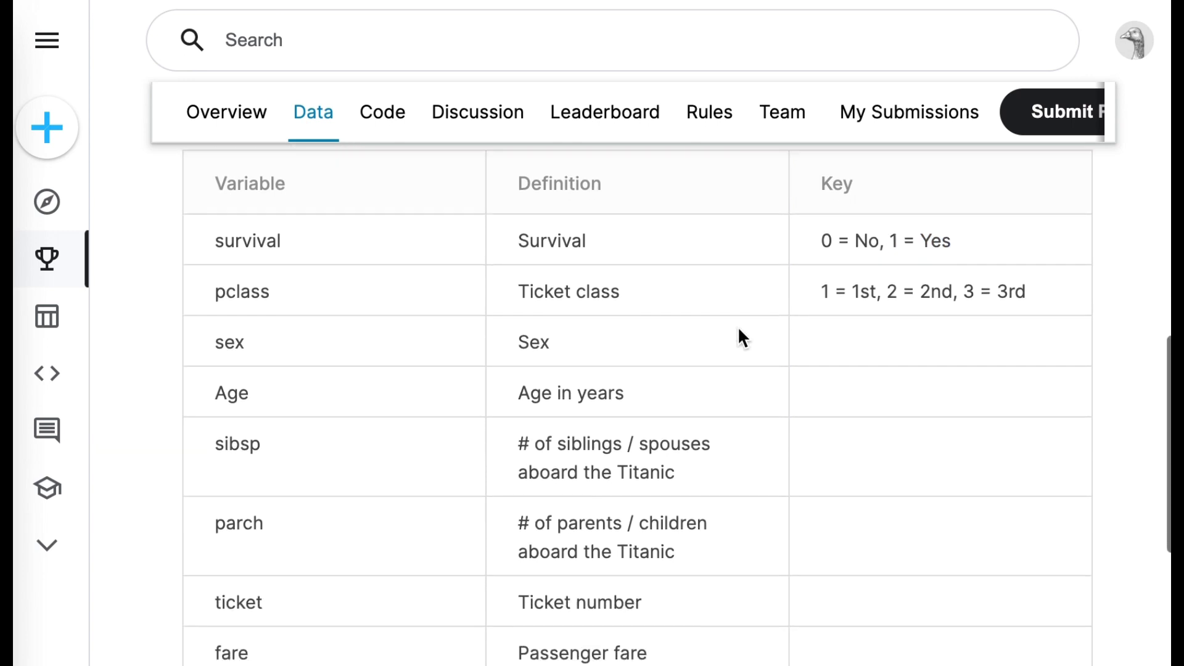
{"action": "scroll", "scroll_direction": "down", "scroll_amount": 3}
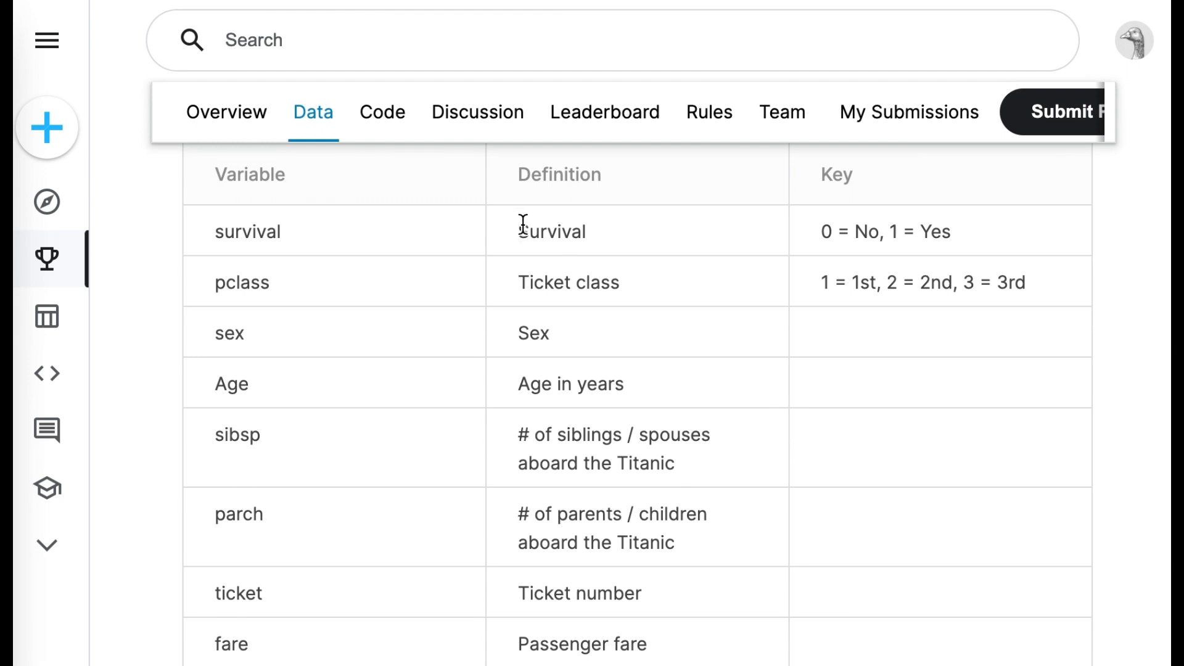
{"action": "mouse_move", "coordinate": [577, 271]}
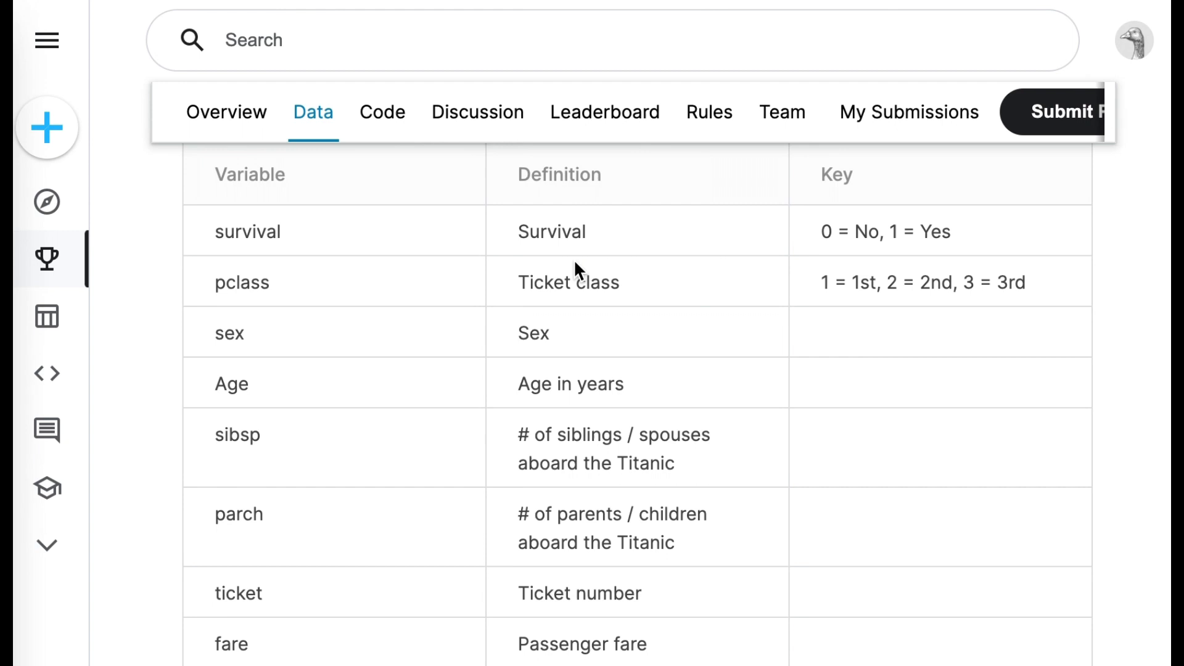
{"action": "scroll", "scroll_direction": "down", "scroll_amount": 3}
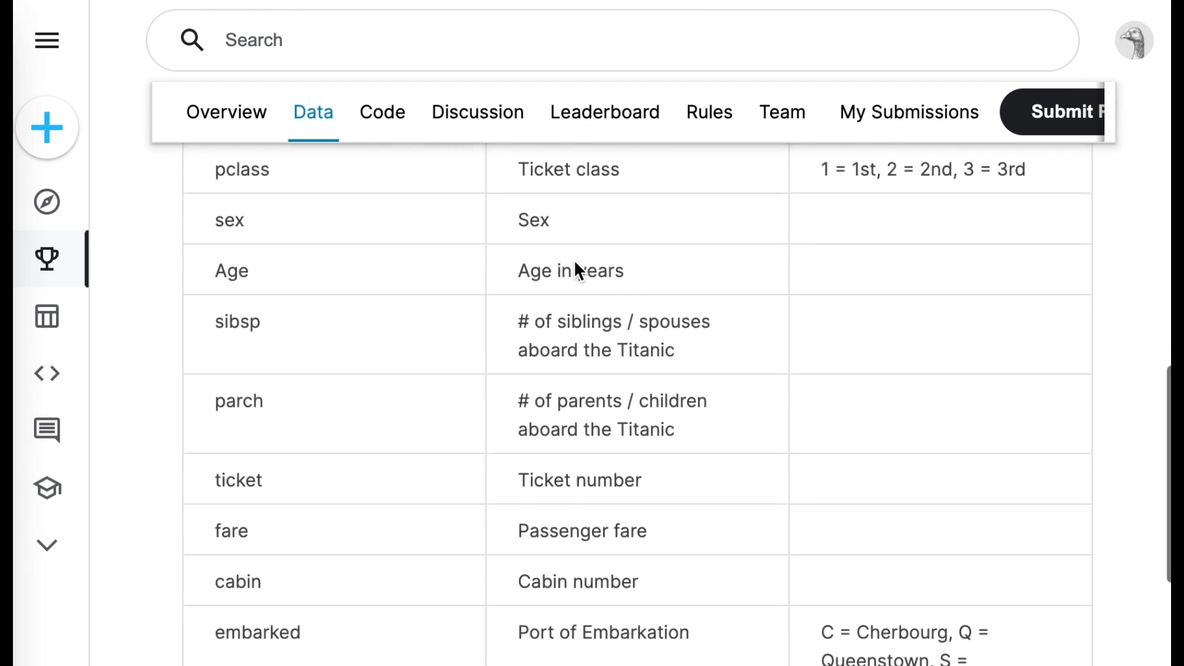
{"action": "scroll", "scroll_direction": "down", "scroll_amount": 3}
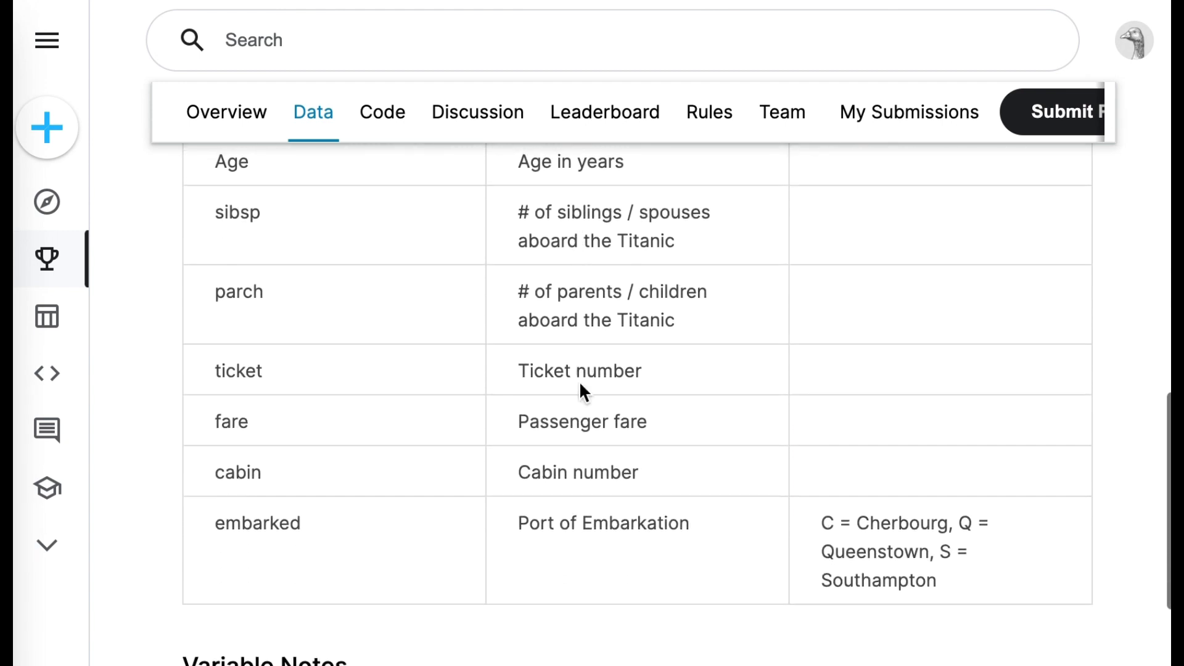
{"action": "scroll", "scroll_direction": "down", "scroll_amount": 3}
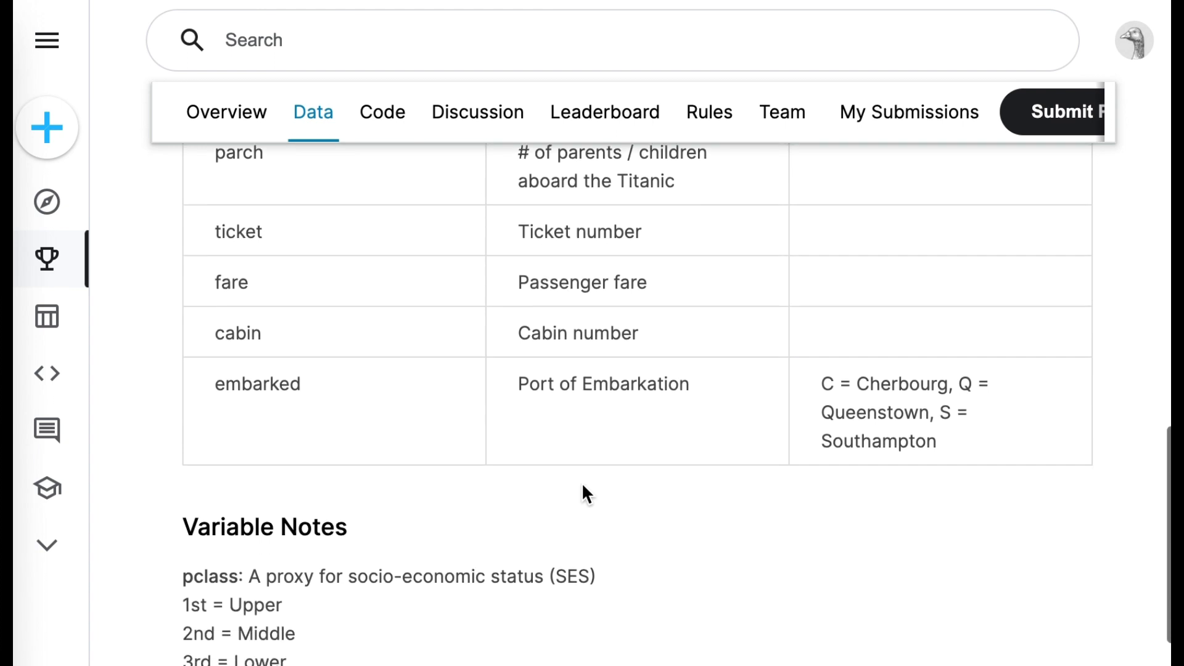
{"action": "scroll", "scroll_direction": "down", "scroll_amount": 3}
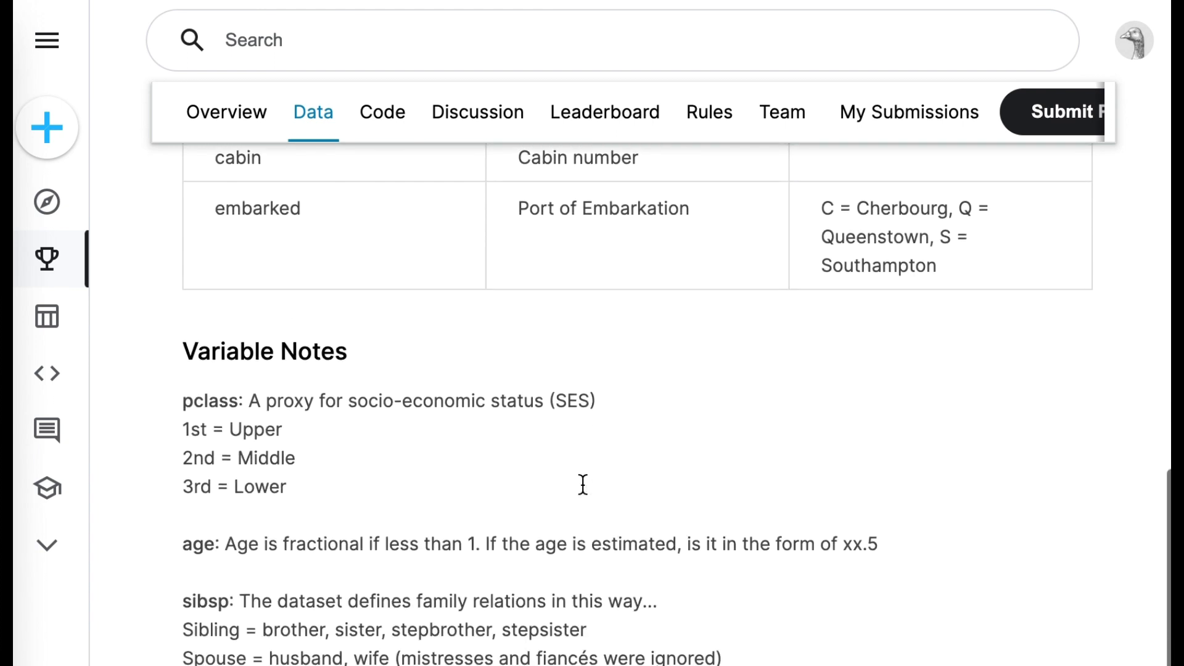
{"action": "scroll", "scroll_direction": "down", "scroll_amount": 3}
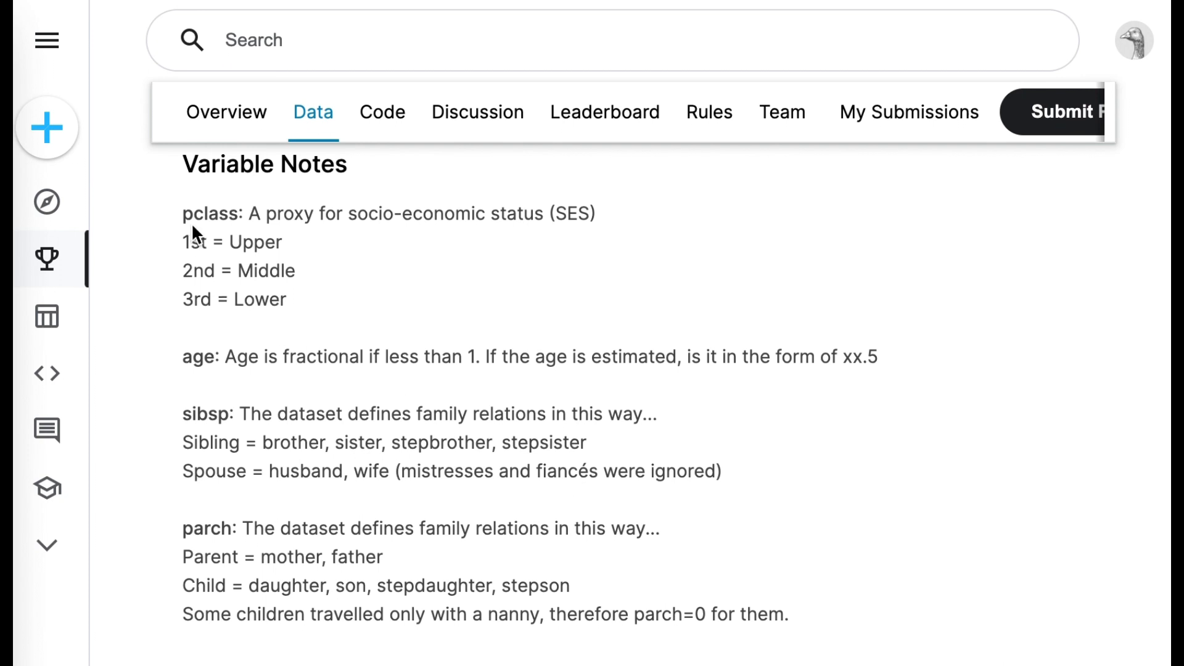
{"action": "mouse_move", "coordinate": [239, 387]}
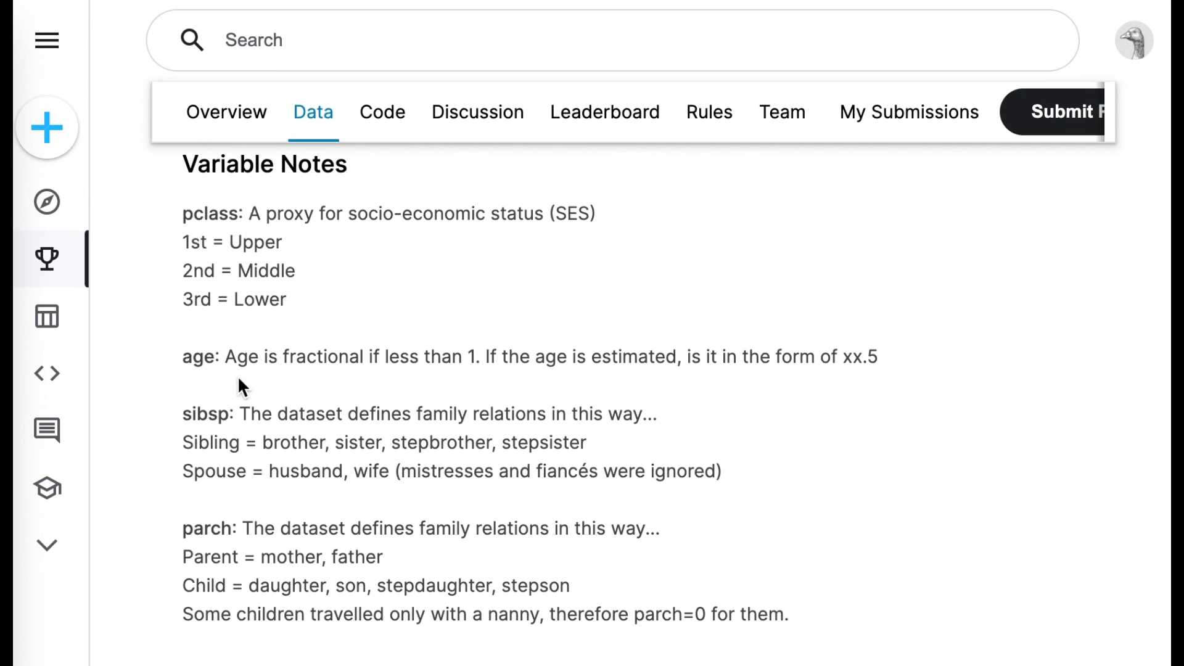
{"action": "mouse_move", "coordinate": [265, 415]}
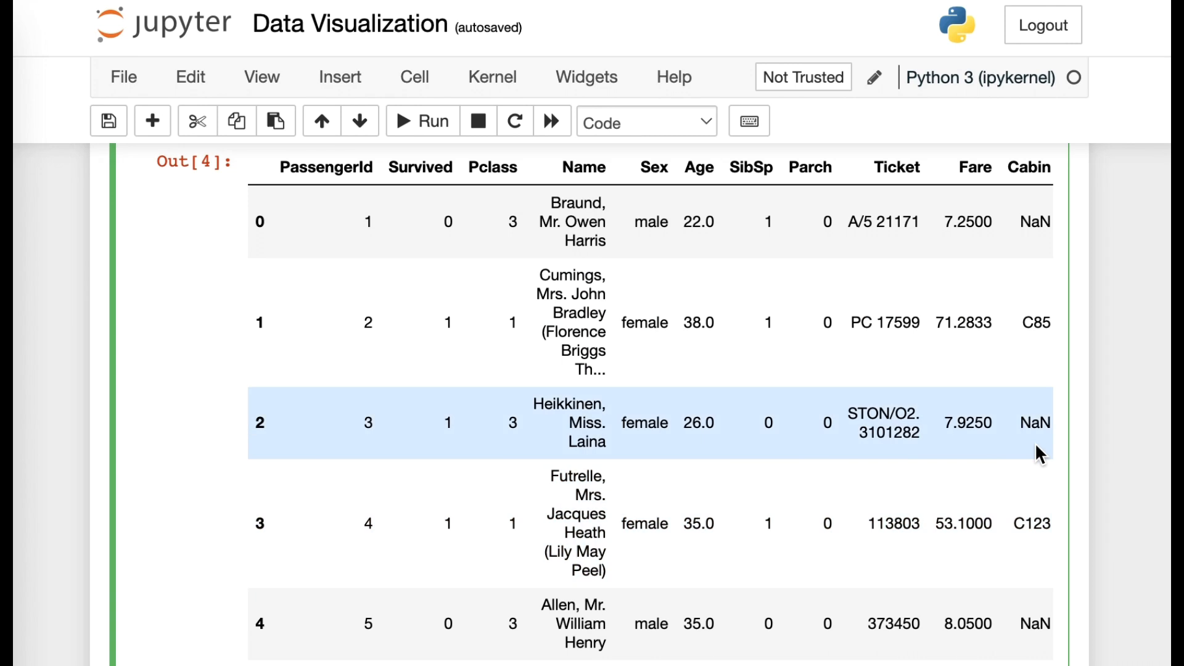
- Review the loaded CSV previews and place the cursor in the empty cell after gender_data
{"action": "scroll", "scroll_direction": "down", "scroll_amount": 3}
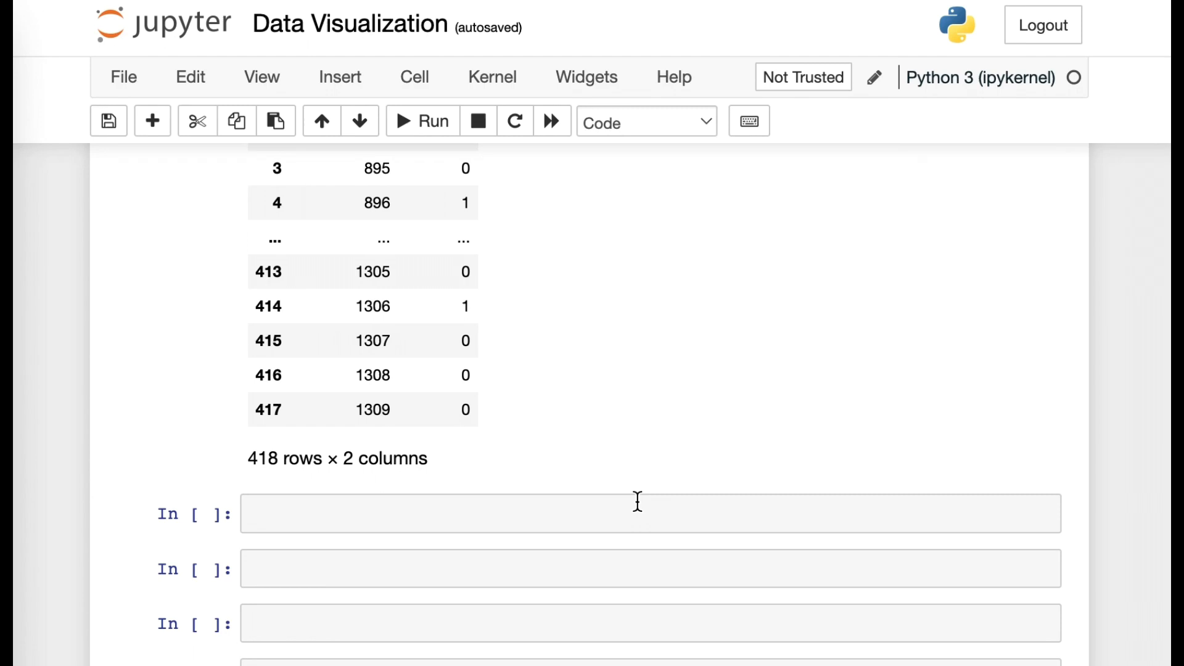
{"action": "left_click", "coordinate": [638, 511]}
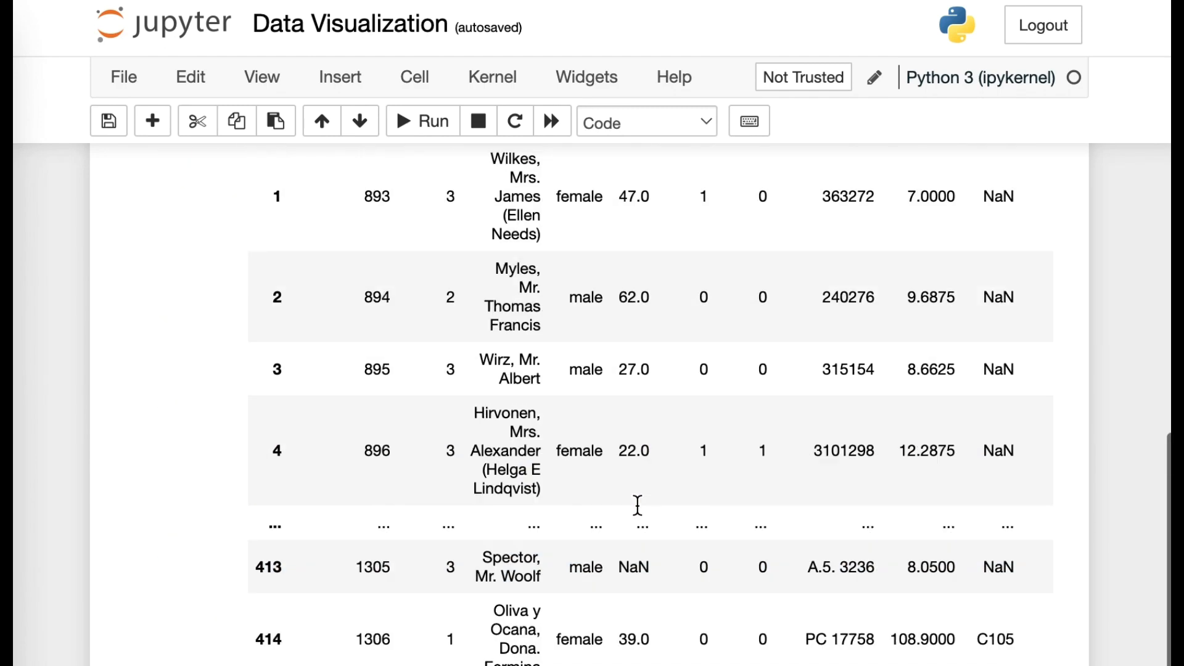
{"action": "scroll", "scroll_direction": "up", "scroll_amount": 3}
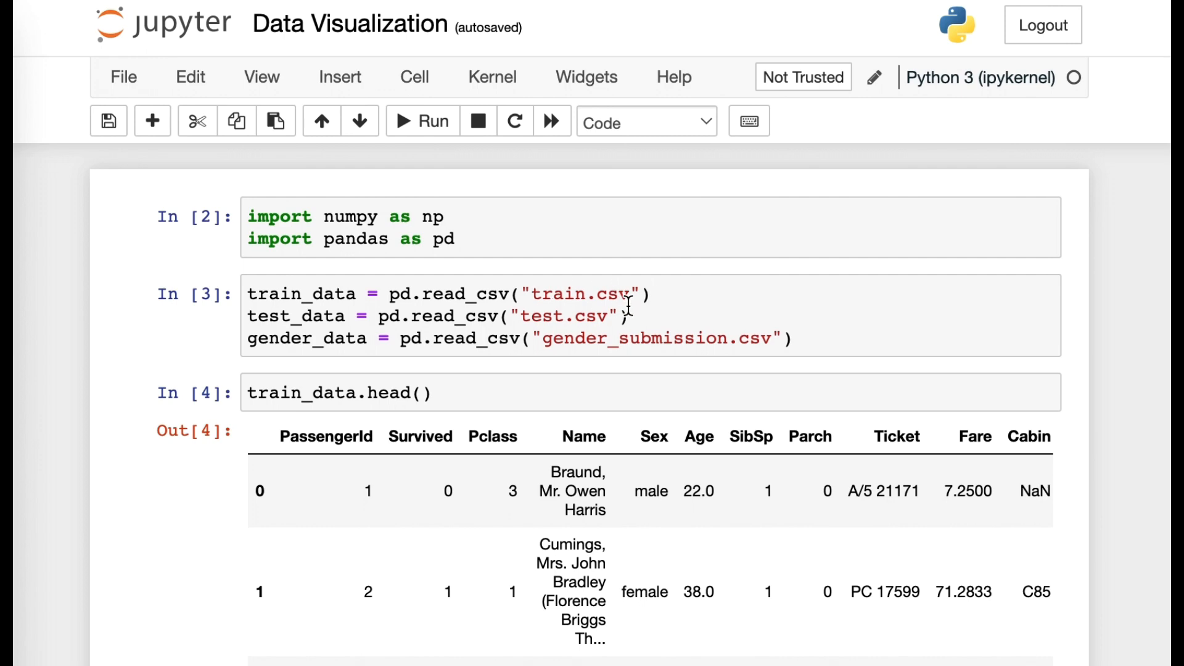
{"action": "scroll", "scroll_direction": "down", "scroll_amount": 3}
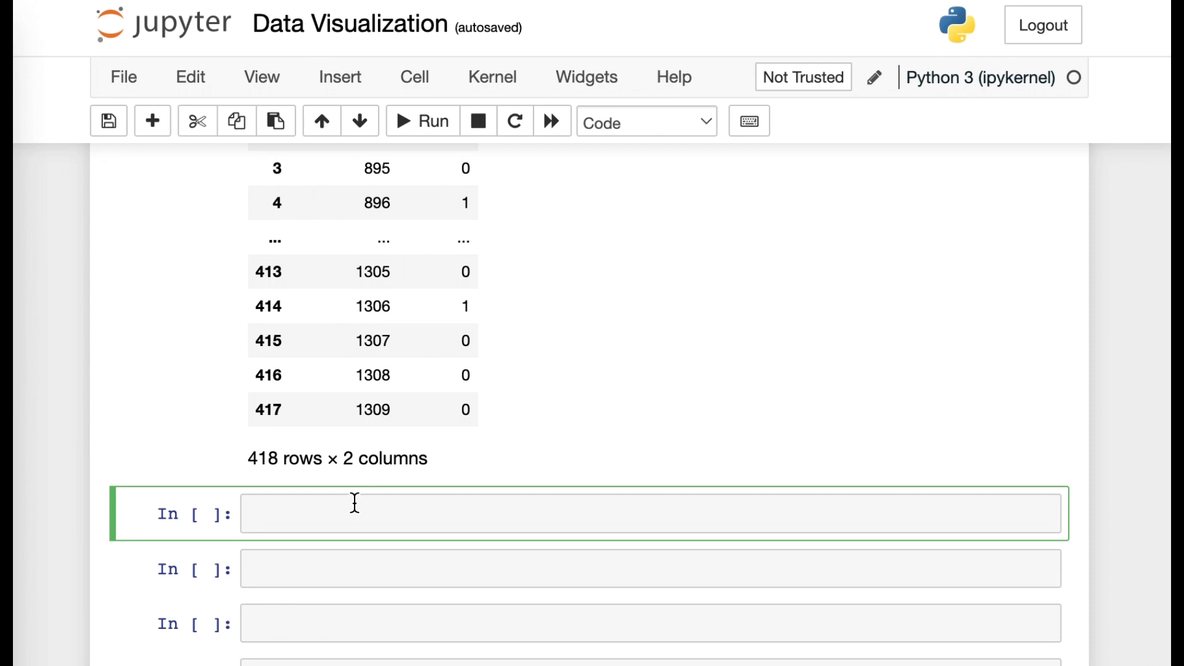
- Run train_data.describe() to get count, mean, std, min, quartiles and max per numeric column
{"action": "type", "text": "train_"}
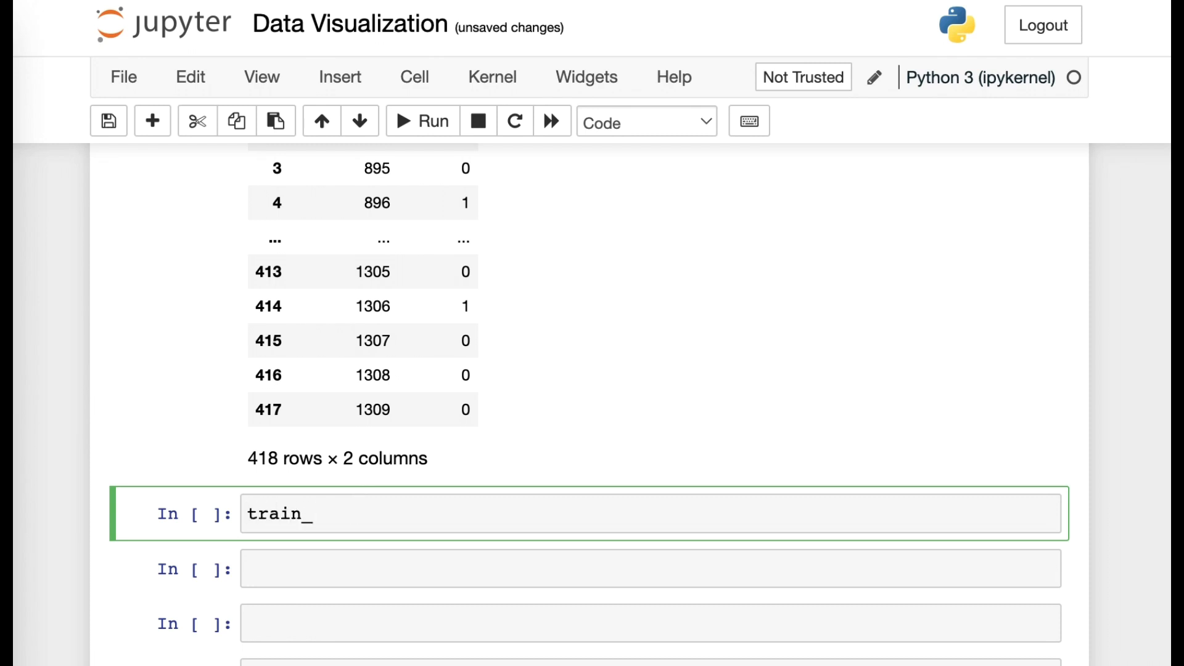
{"action": "type", "text": "var"}
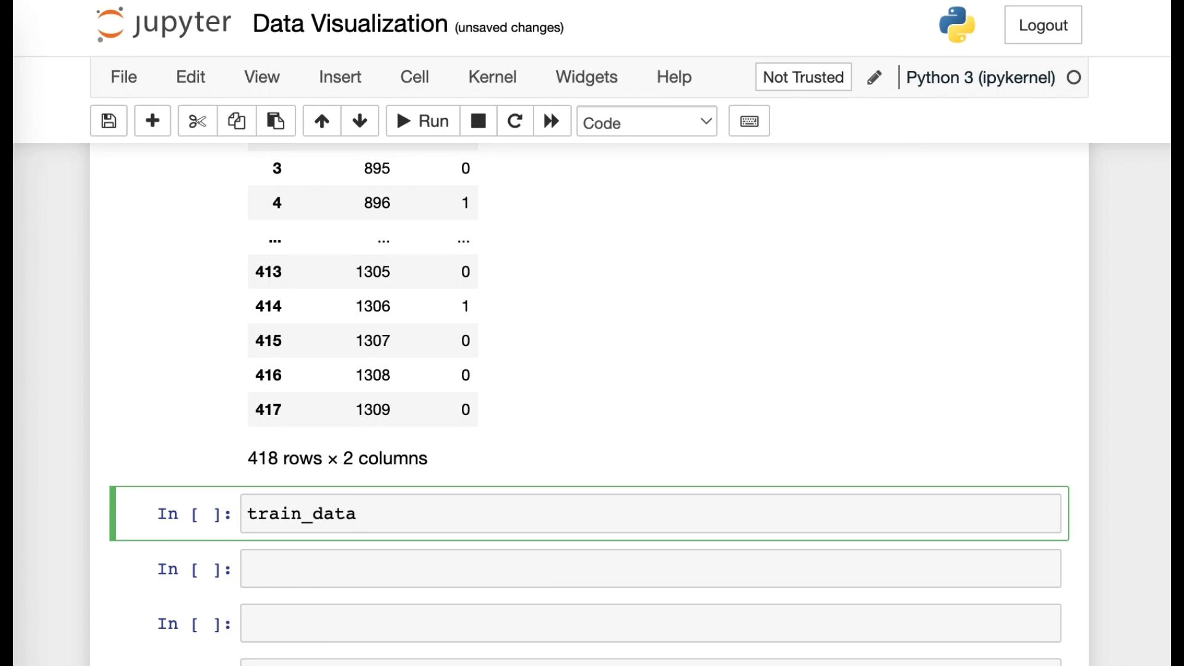
{"action": "type", "text": ".des"}
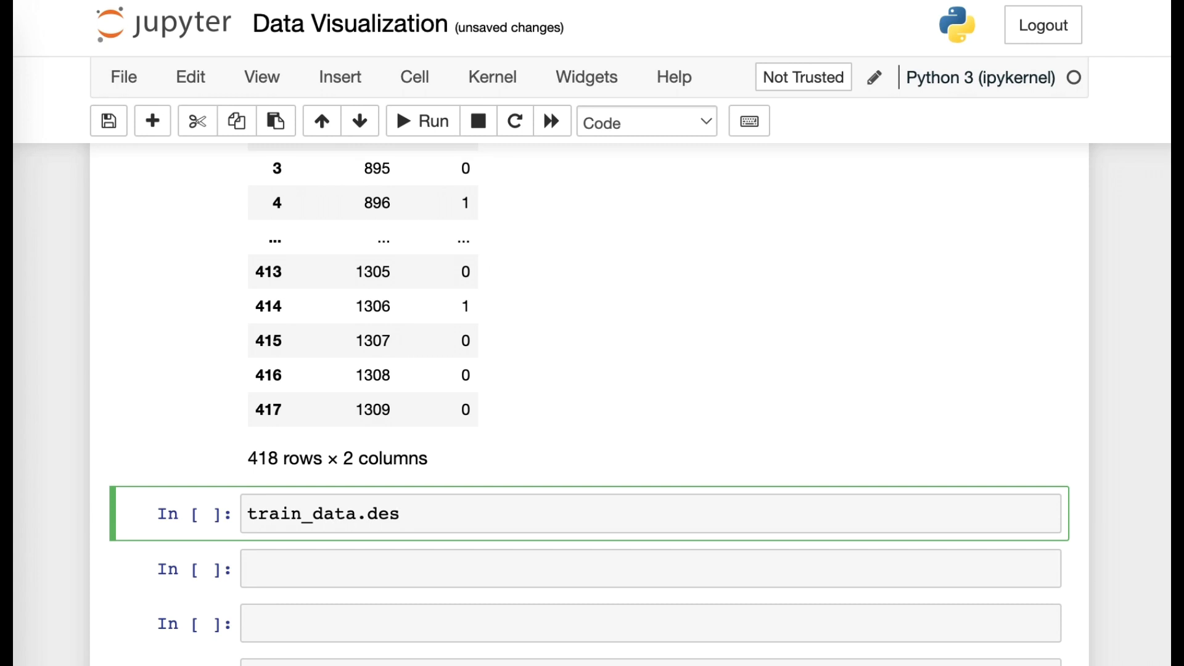
{"action": "type", "text": "cri"}
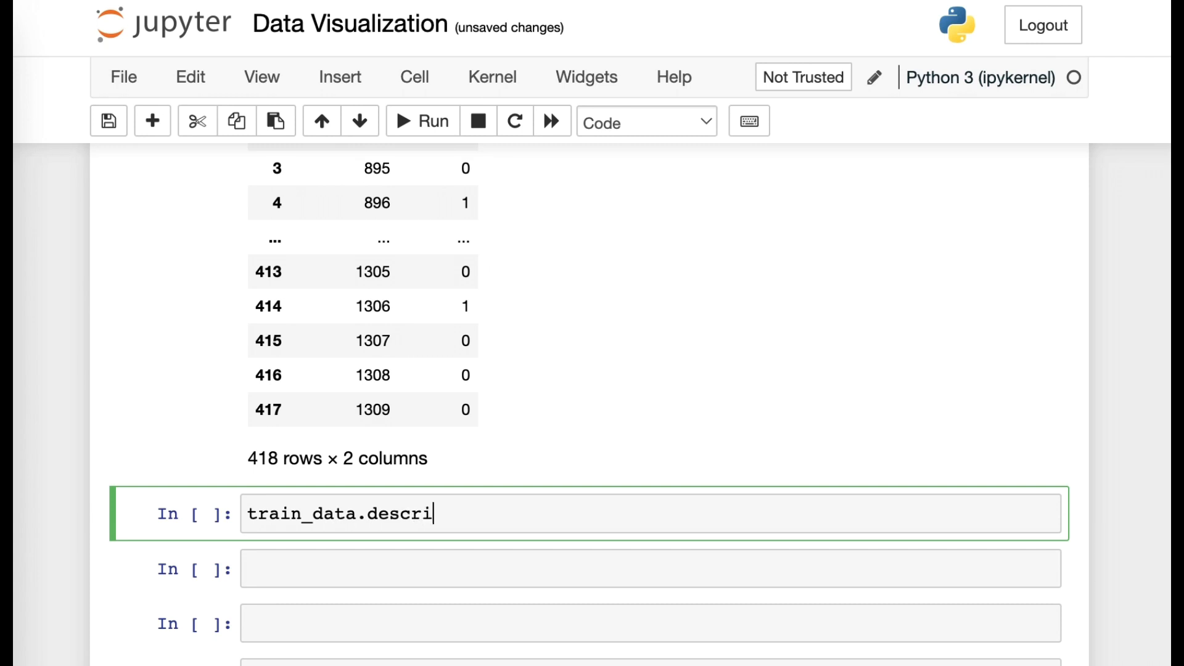
{"action": "type", "text": "be()"}
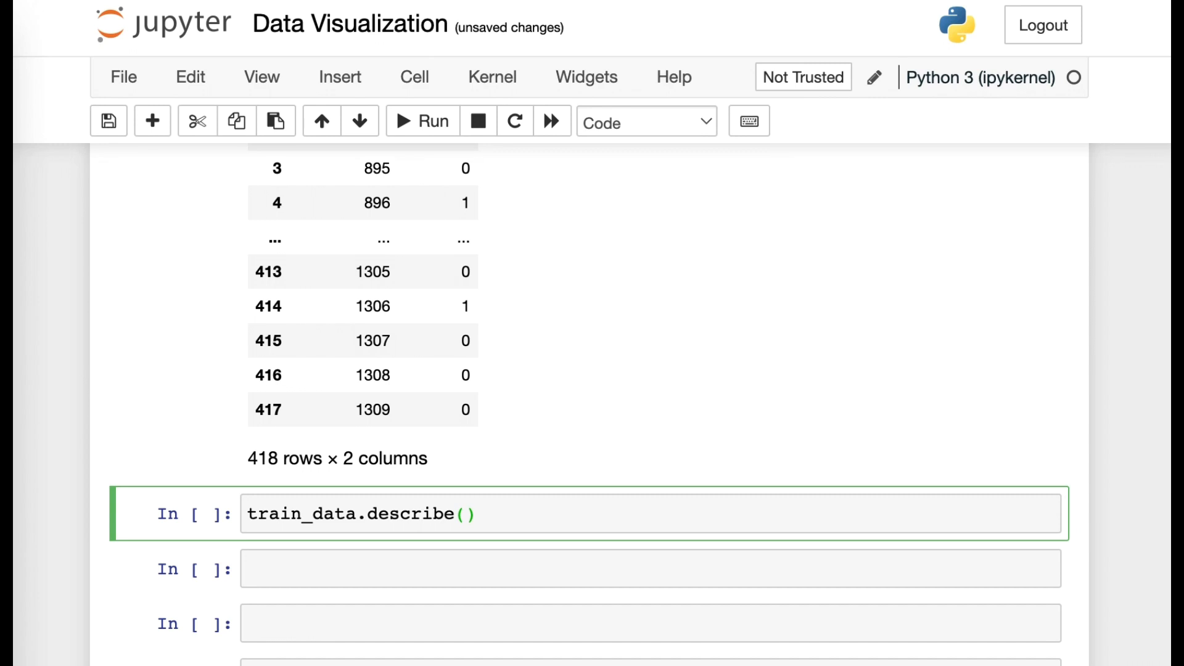
{"action": "left_click", "coordinate": [476, 515]}
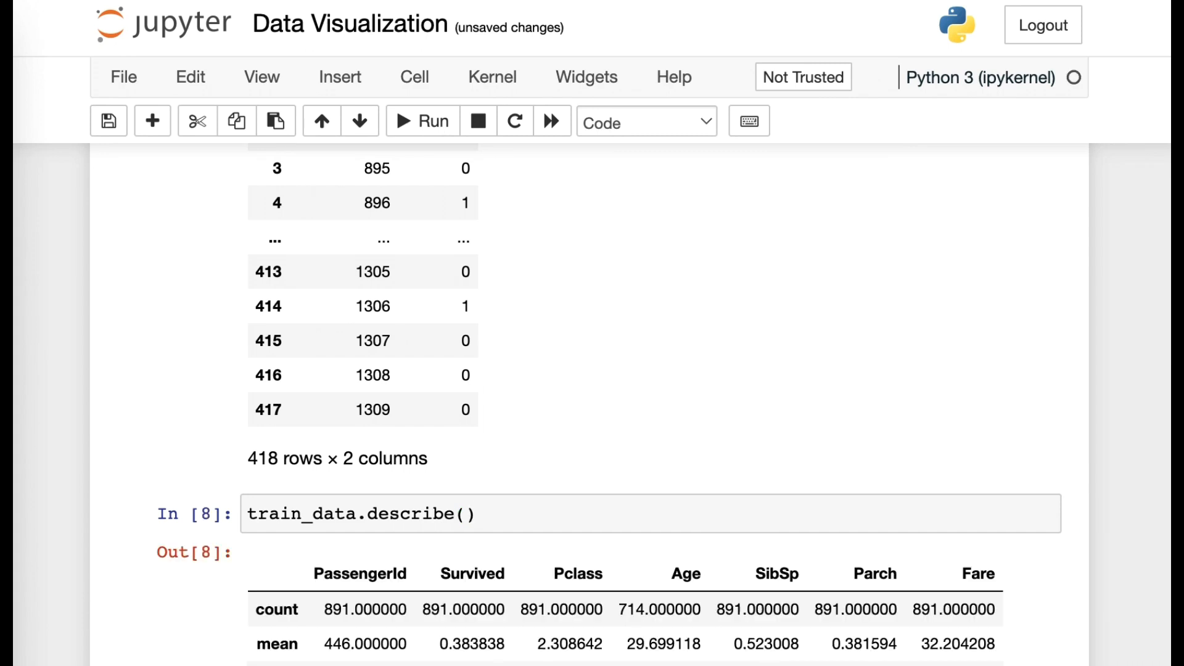
- Scroll through the resulting statistics table and select its cell
{"action": "scroll", "scroll_direction": "down", "scroll_amount": 3}
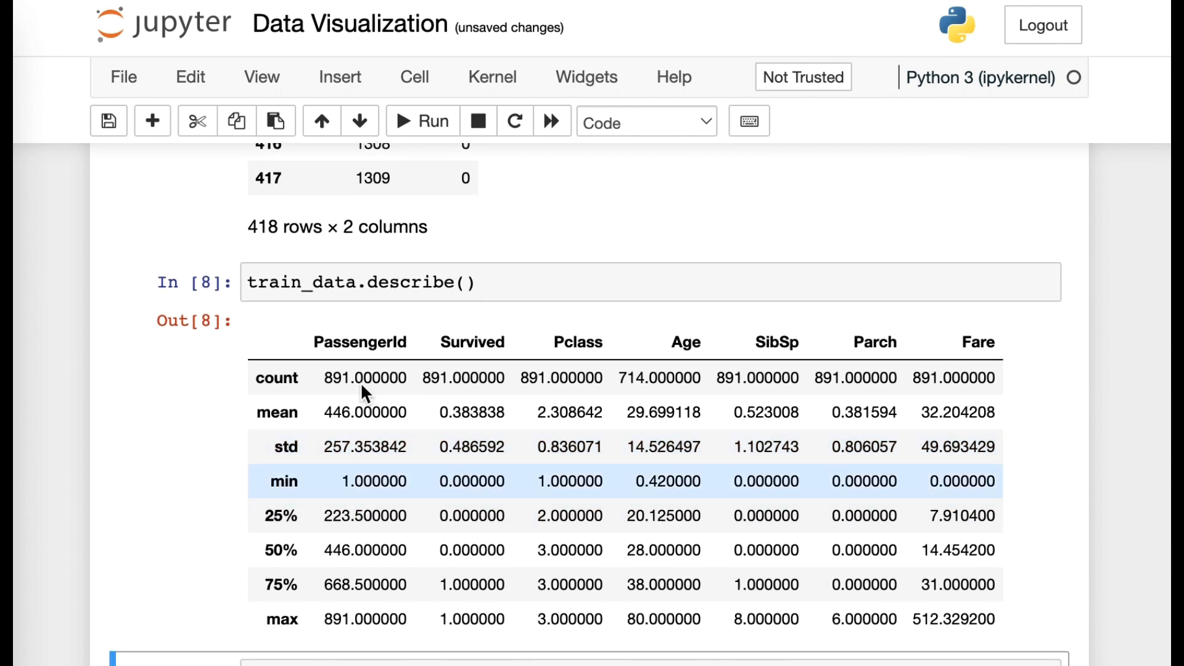
{"action": "left_click", "coordinate": [355, 282]}
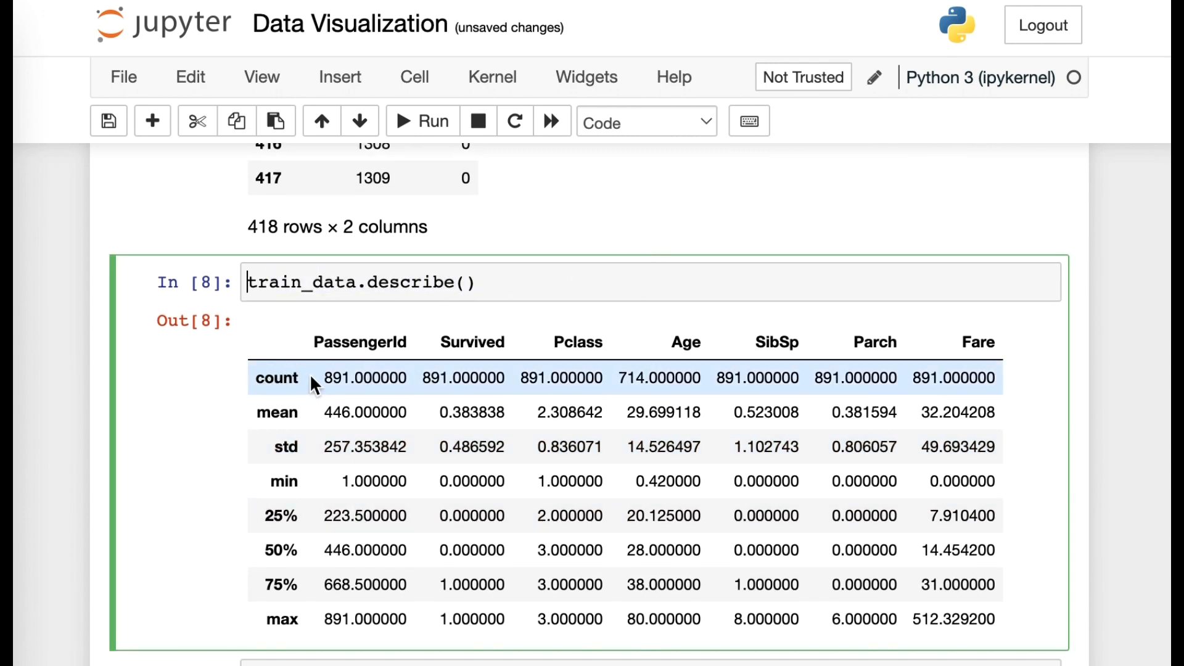
{"action": "mouse_move", "coordinate": [365, 408]}
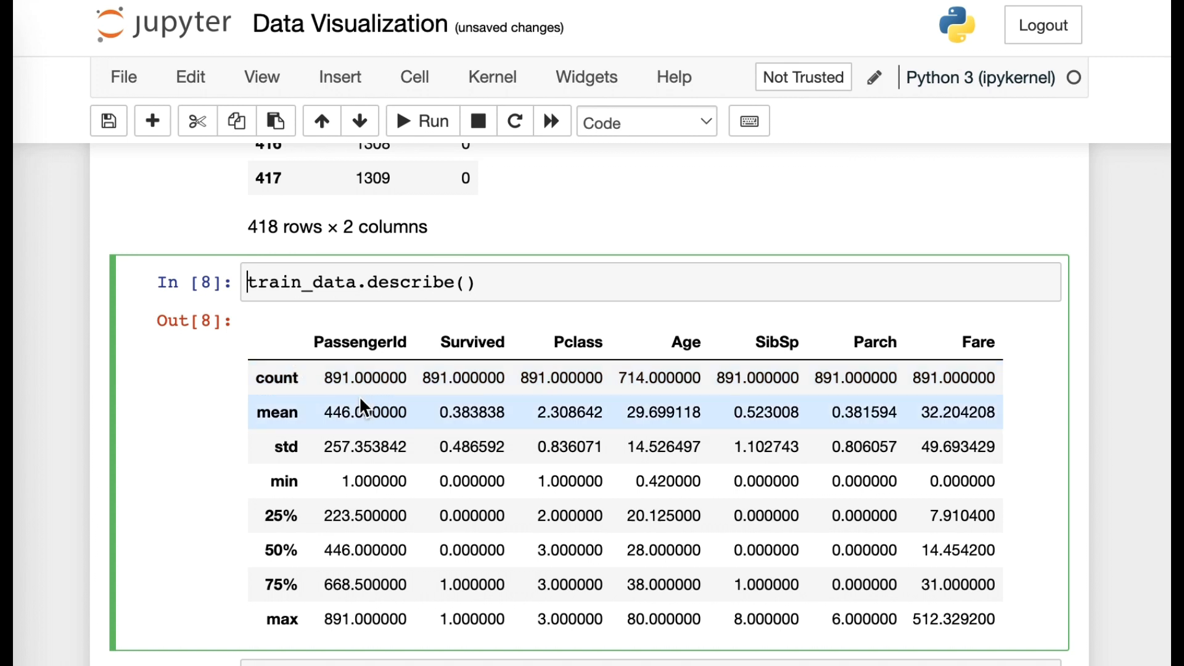
{"action": "scroll", "scroll_direction": "down", "scroll_amount": 3}
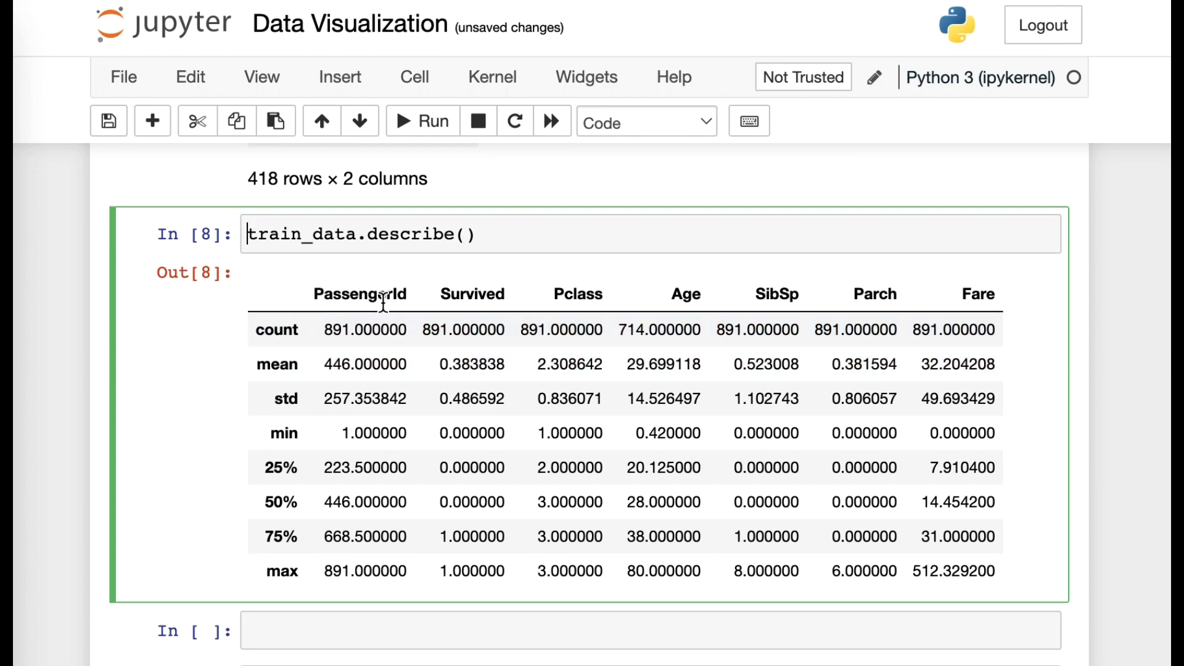
{"action": "mouse_move", "coordinate": [422, 365]}
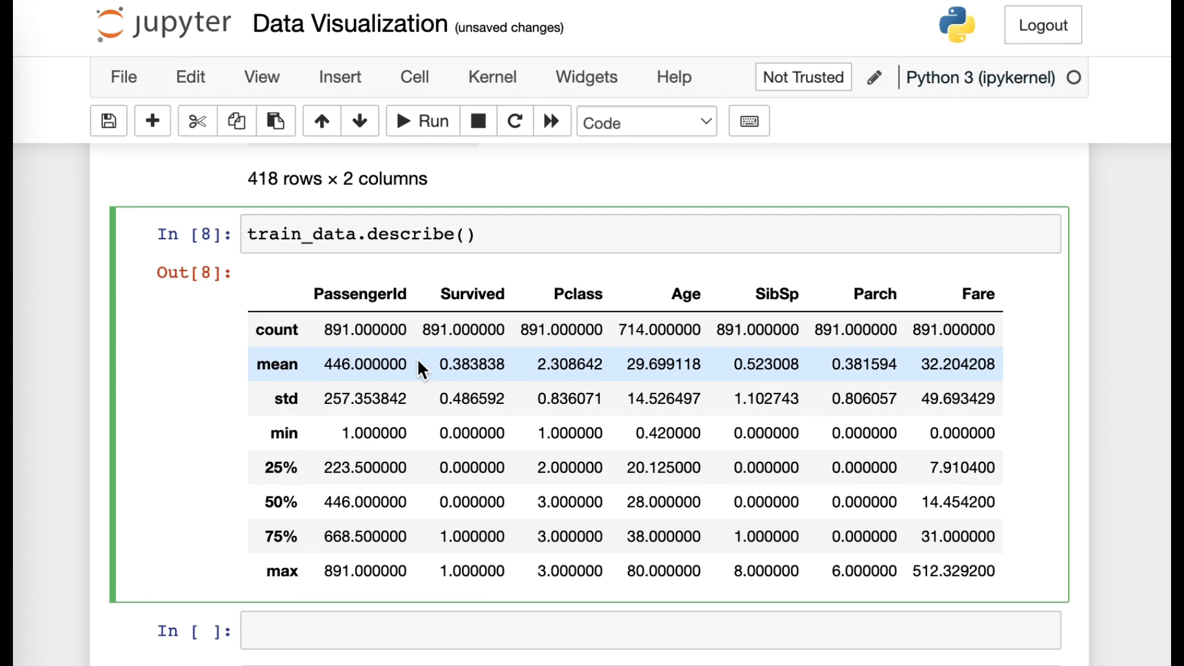
{"action": "mouse_move", "coordinate": [322, 536]}
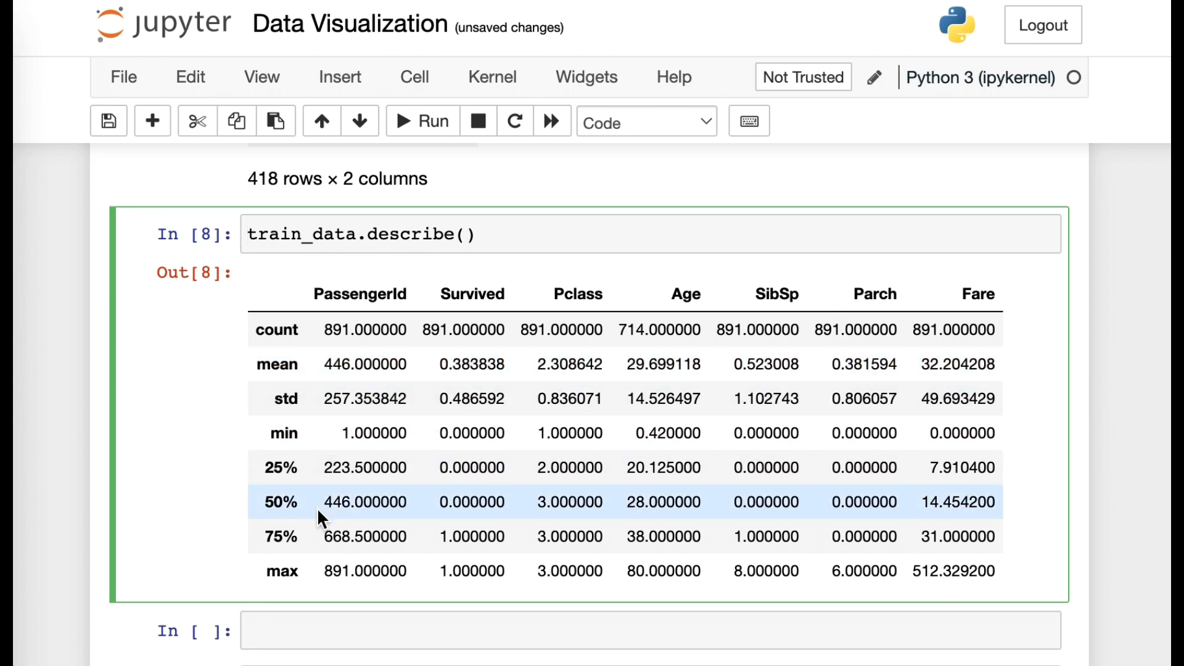
{"action": "mouse_move", "coordinate": [431, 591]}
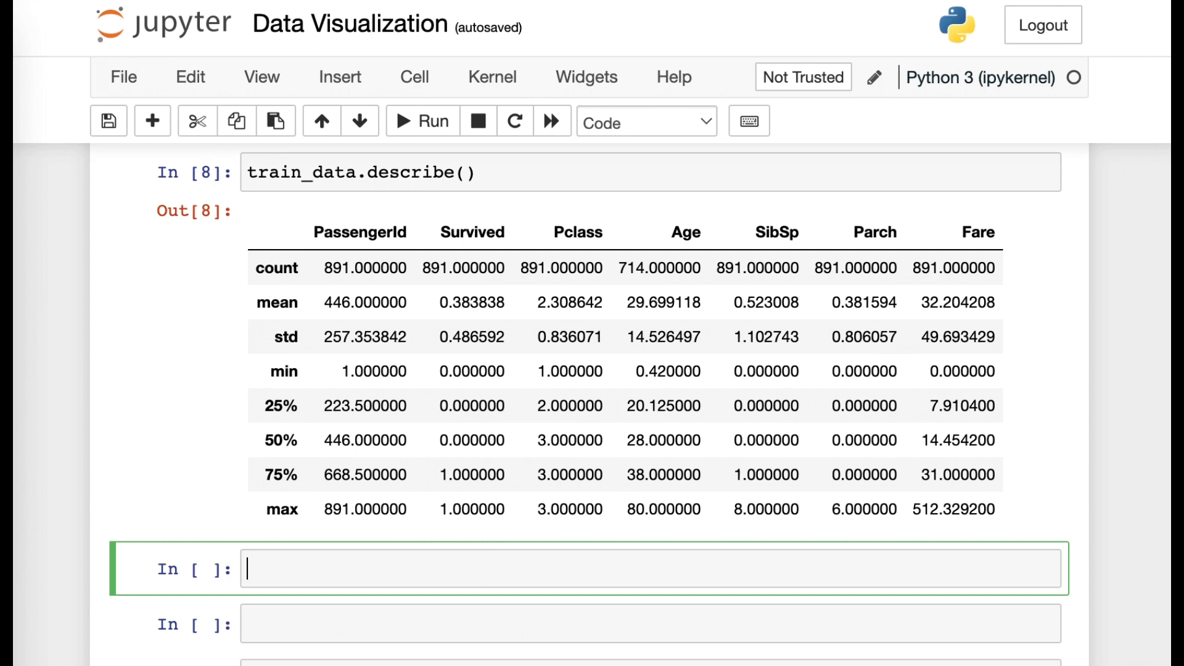
{"action": "type", "text": "train_"}
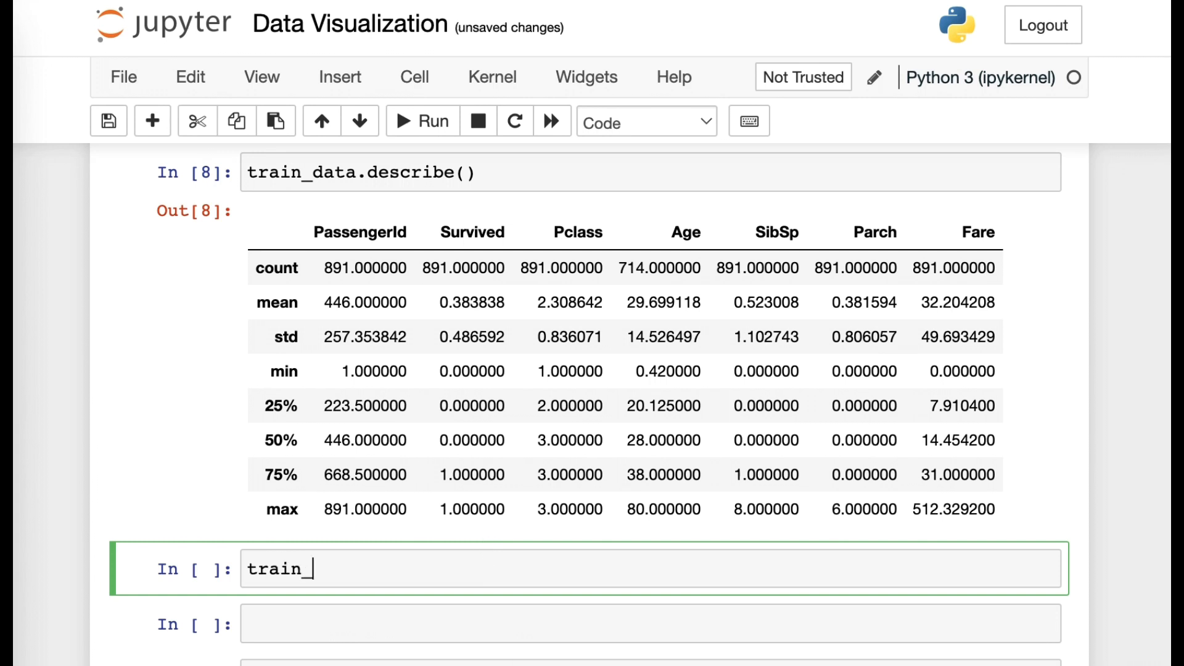
{"action": "type", "text": "data."}
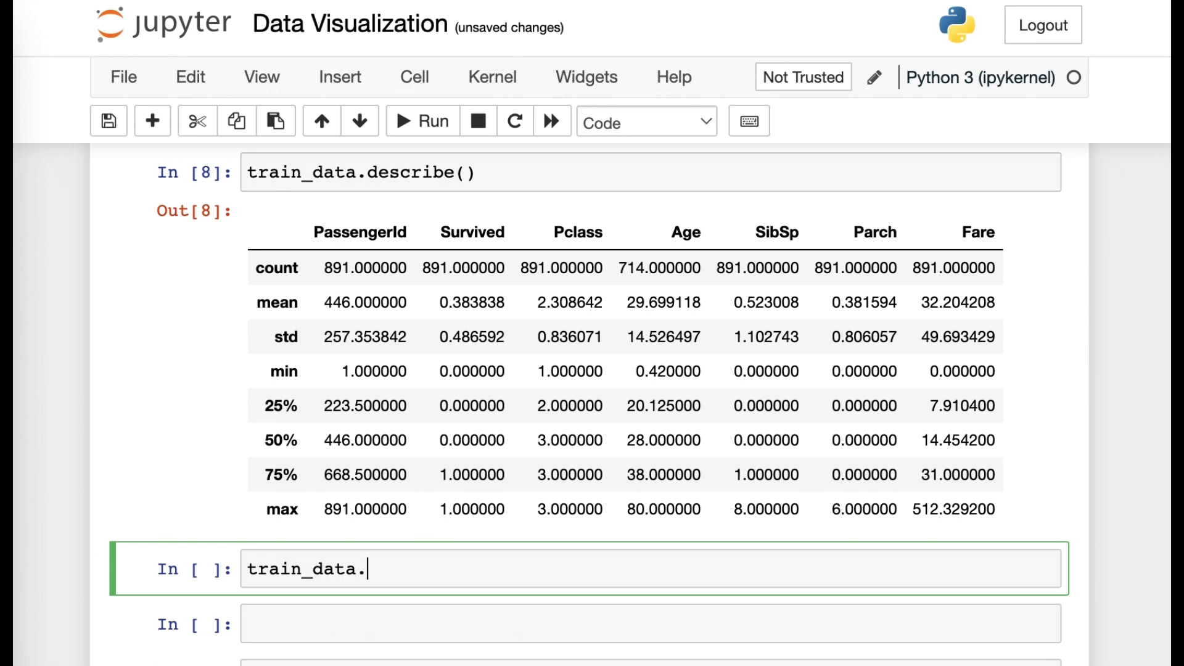
{"action": "type", "text": "info"}
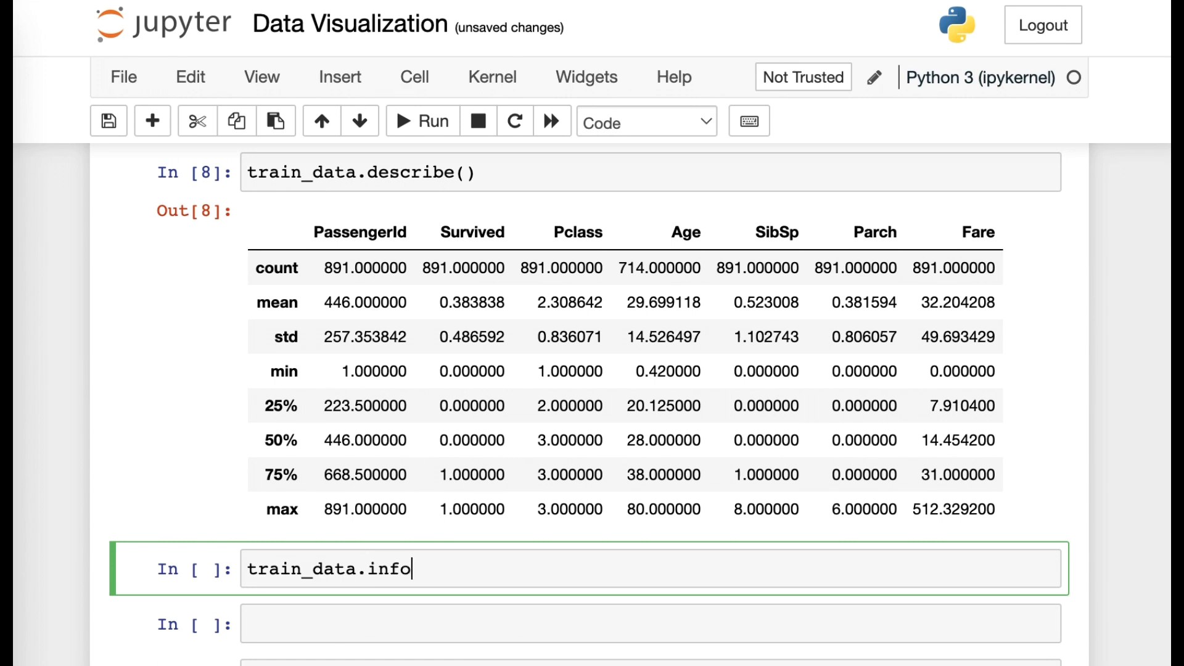
{"action": "type", "text": "()"}
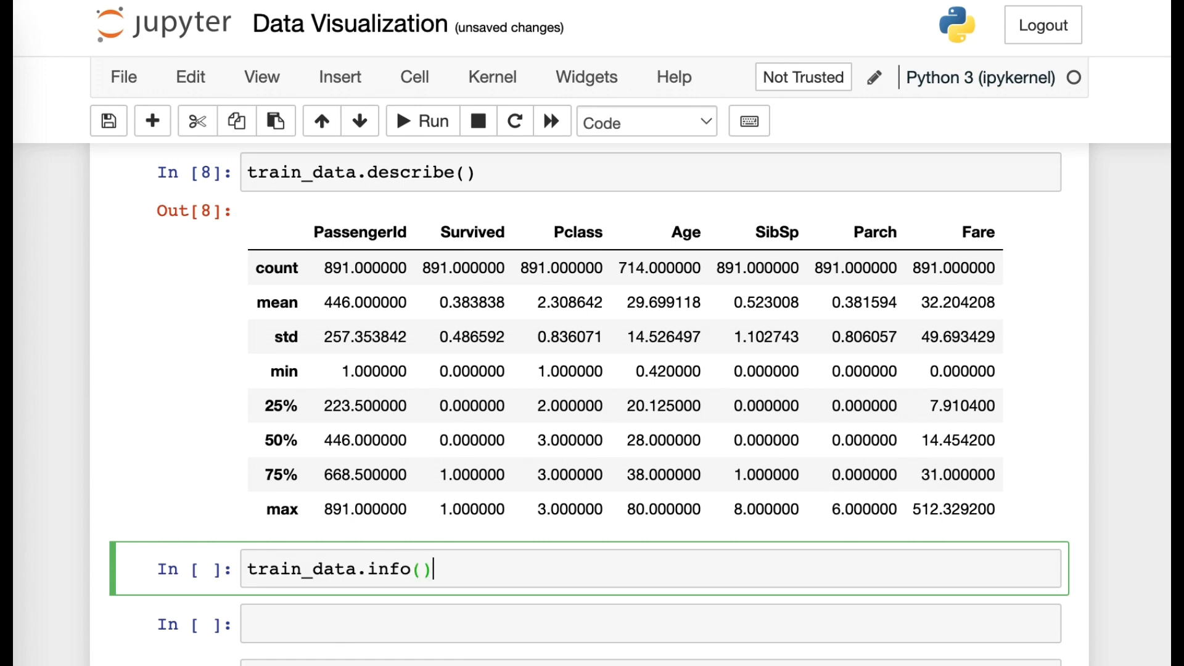
{"action": "left_click", "coordinate": [422, 121]}
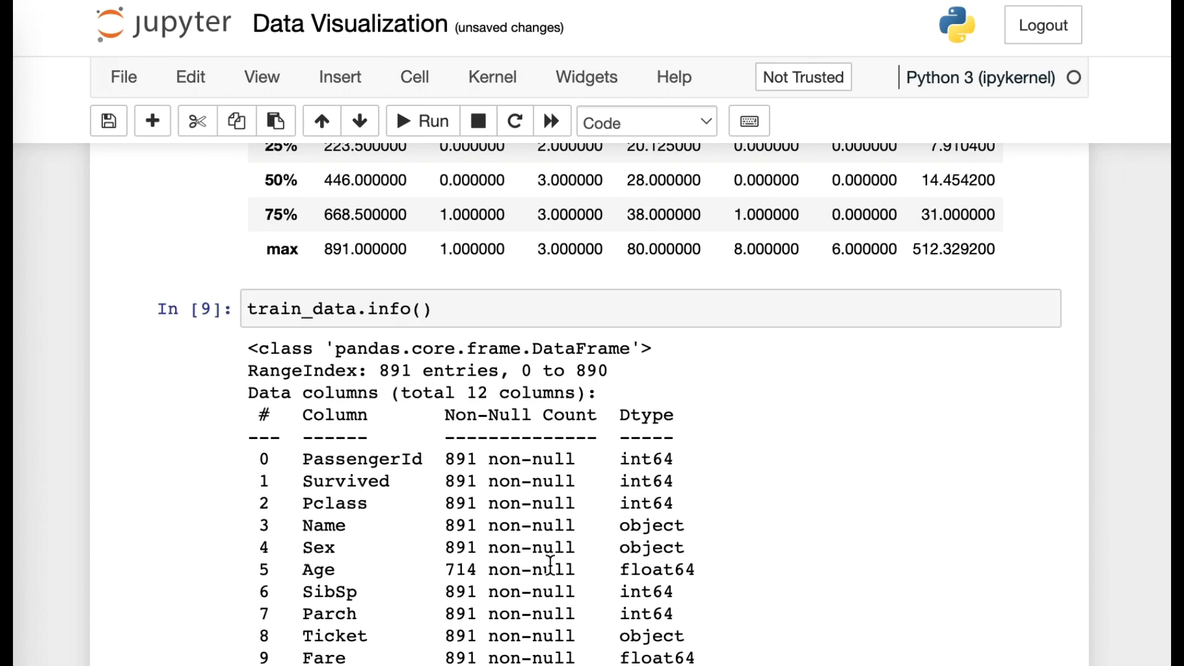
{"action": "scroll", "scroll_direction": "down", "scroll_amount": 3}
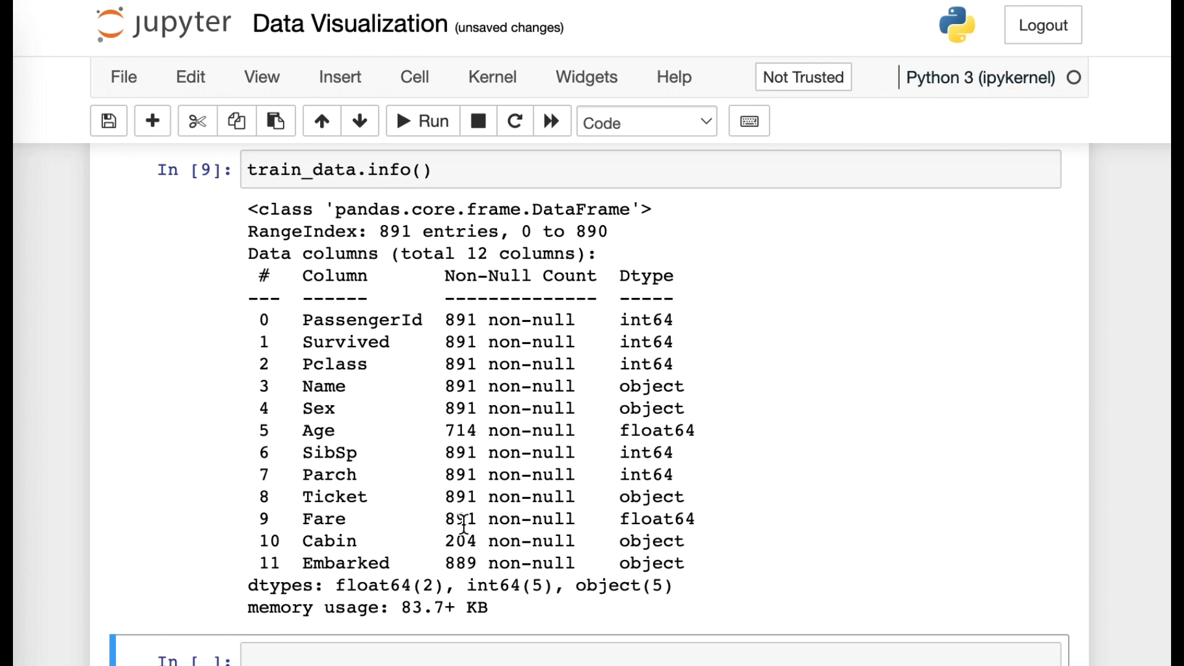
{"action": "mouse_move", "coordinate": [310, 281]}
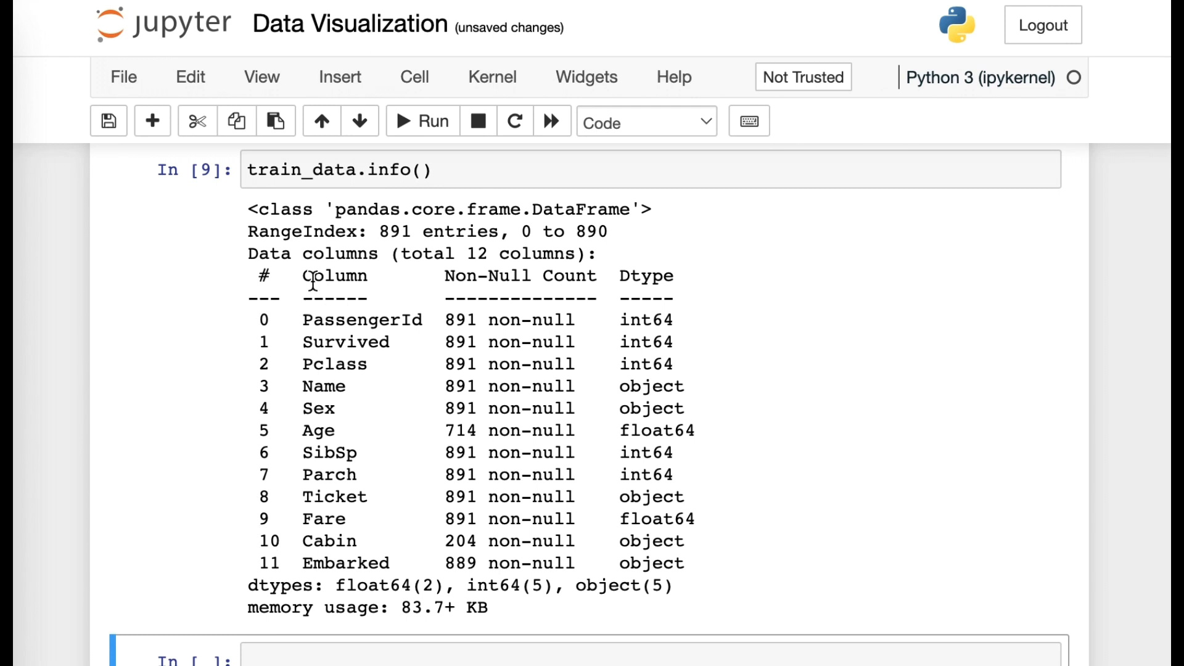
{"action": "mouse_move", "coordinate": [644, 270]}
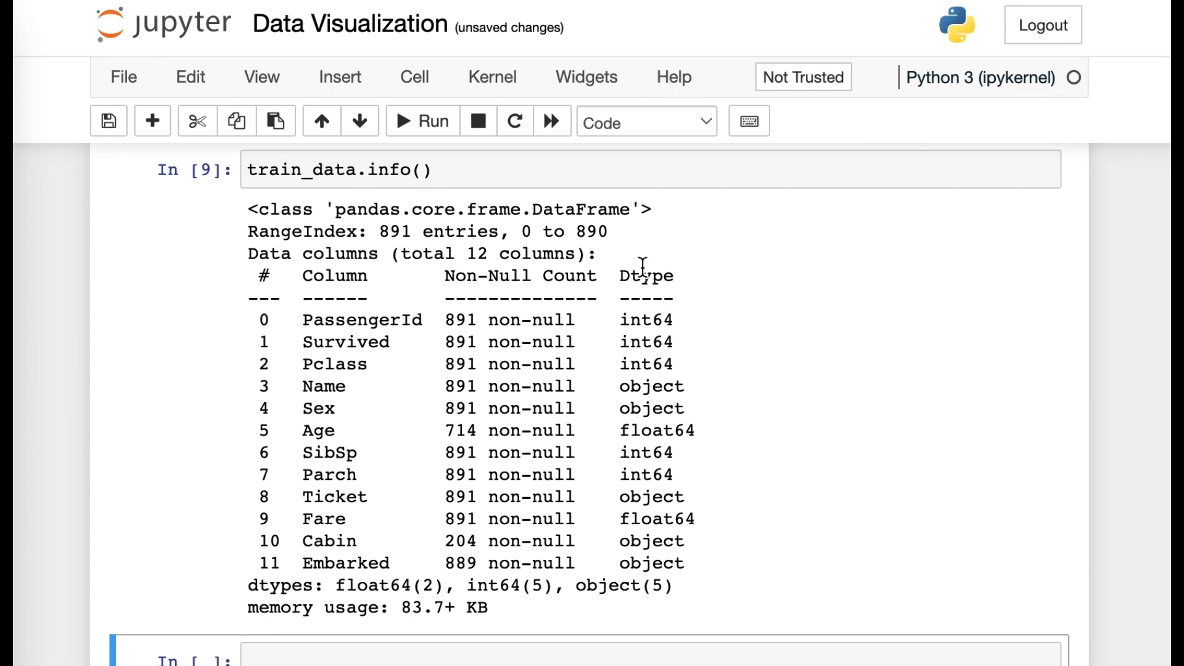
{"action": "mouse_move", "coordinate": [466, 284]}
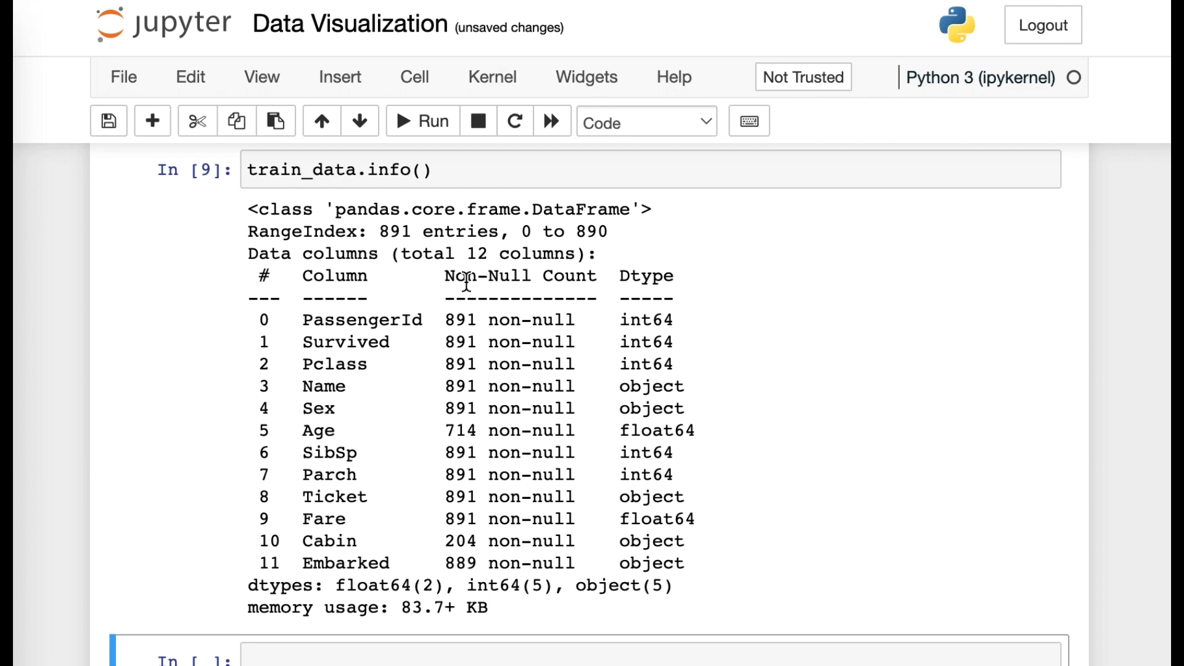
{"action": "mouse_move", "coordinate": [624, 271]}
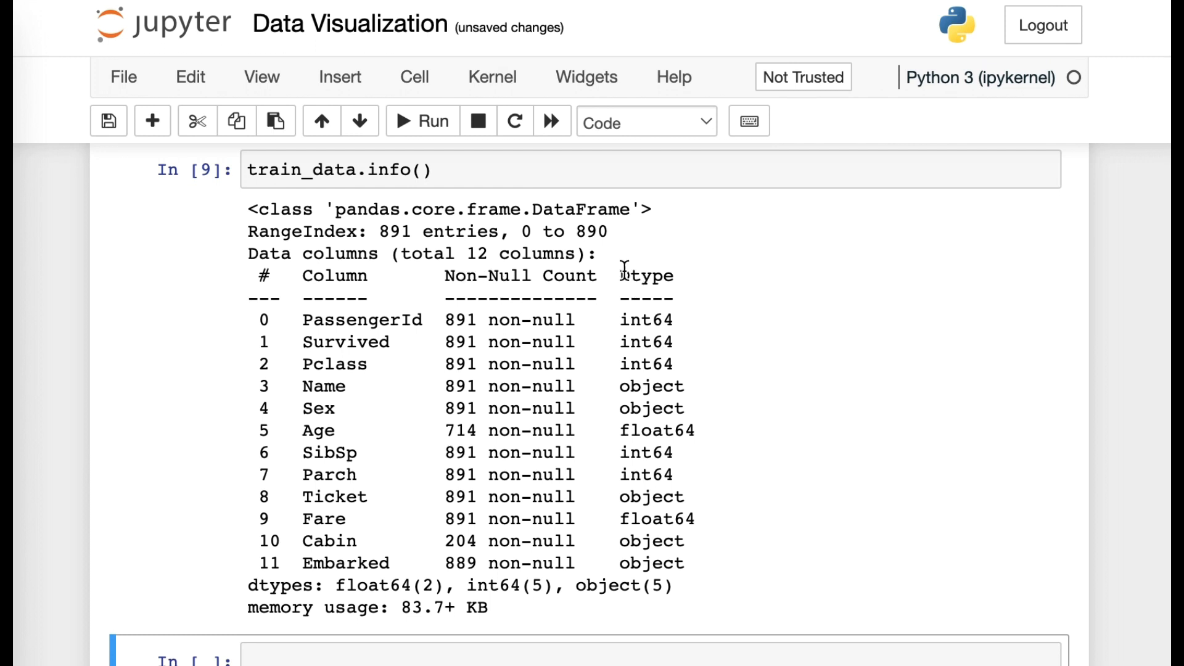
{"action": "mouse_move", "coordinate": [444, 269]}
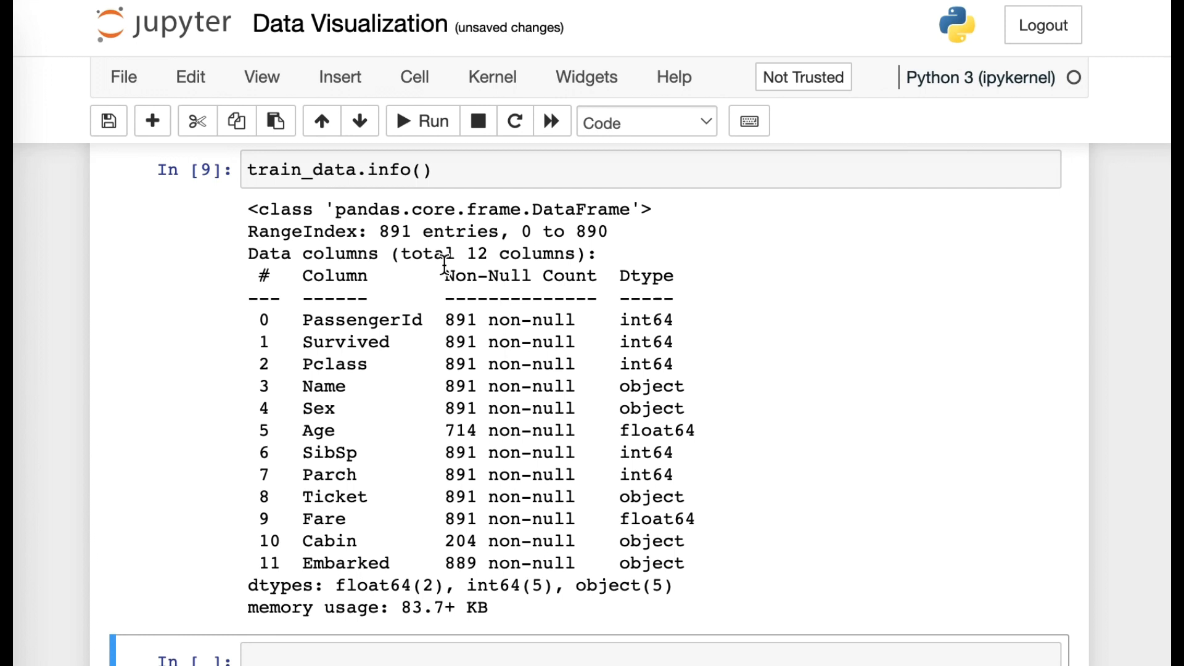
{"action": "mouse_move", "coordinate": [447, 271]}
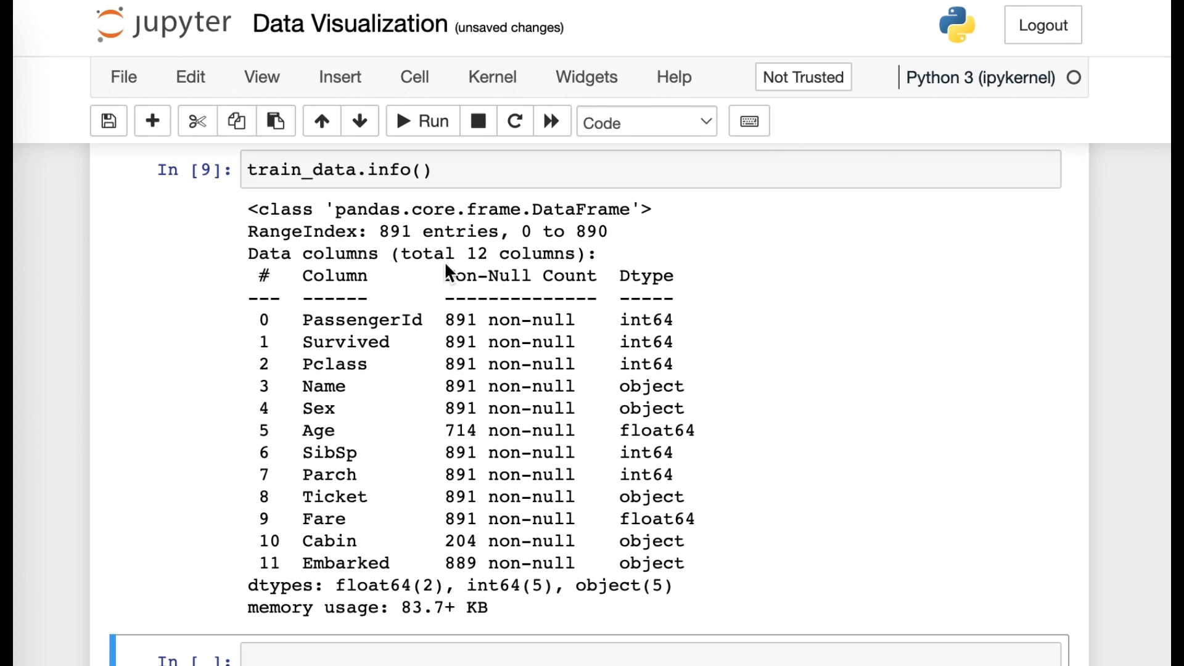
{"action": "mouse_move", "coordinate": [486, 274]}
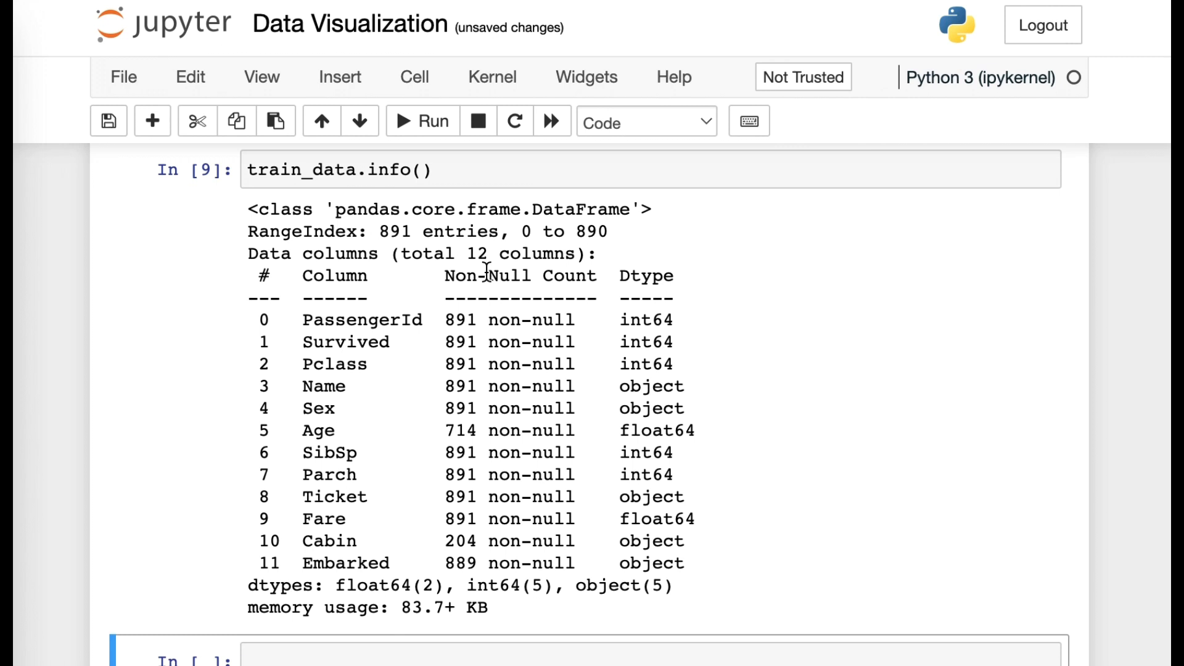
{"action": "mouse_move", "coordinate": [496, 275]}
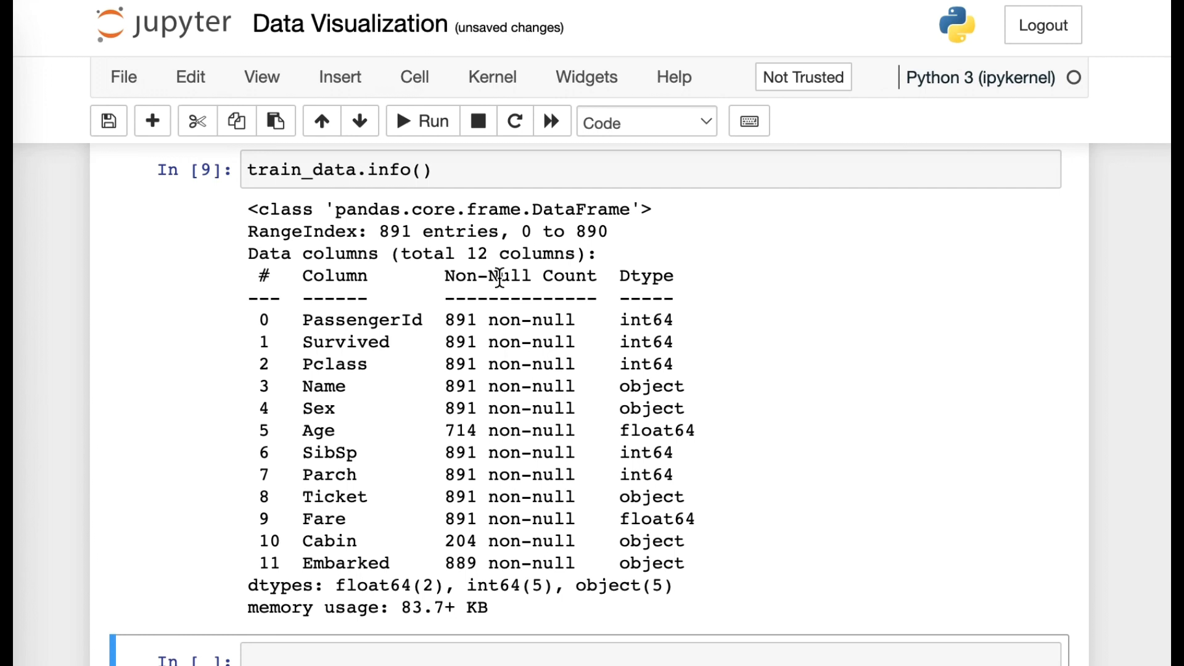
{"action": "double_click", "coordinate": [645, 276]}
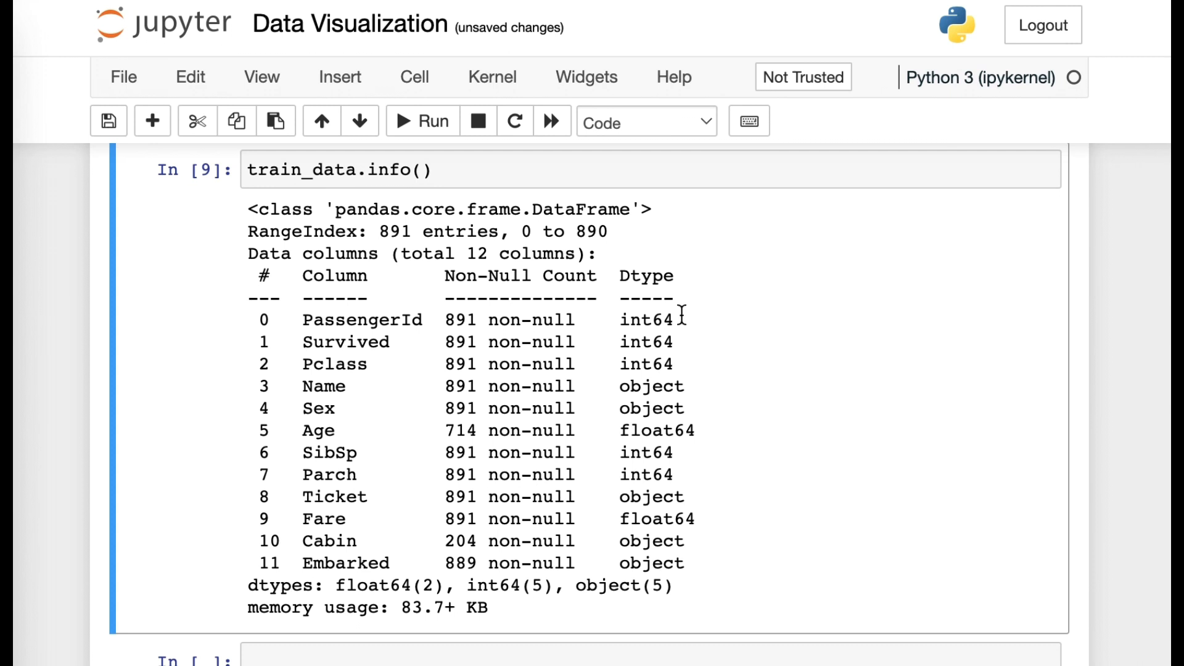
{"action": "mouse_move", "coordinate": [435, 319]}
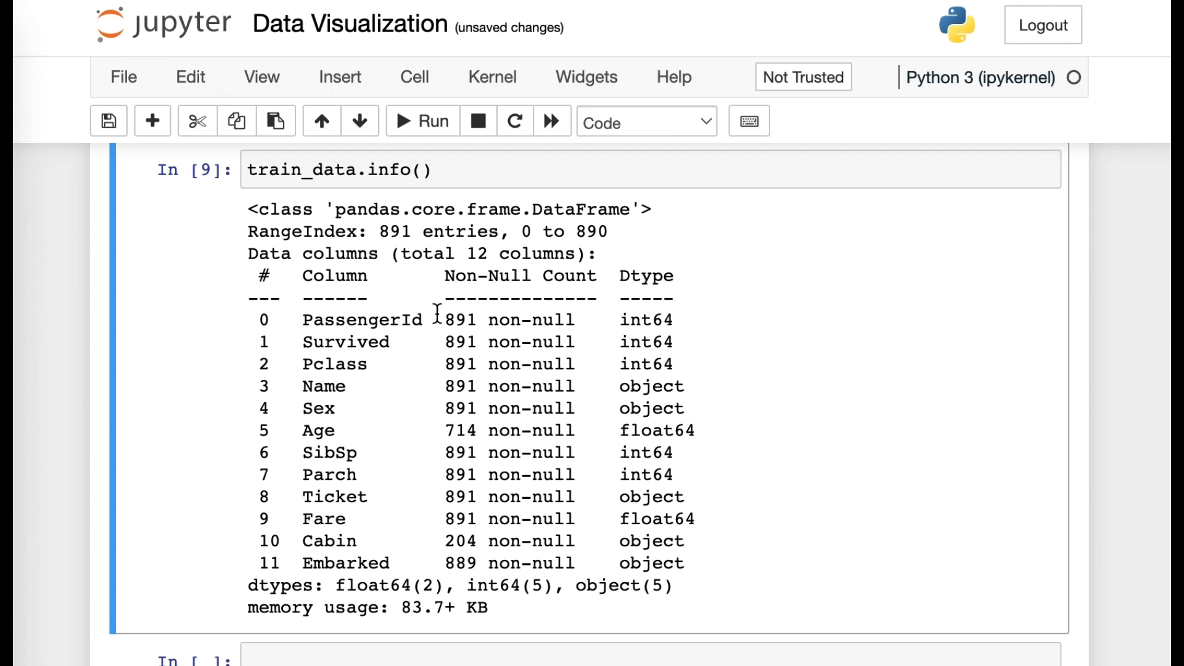
{"action": "mouse_move", "coordinate": [528, 364]}
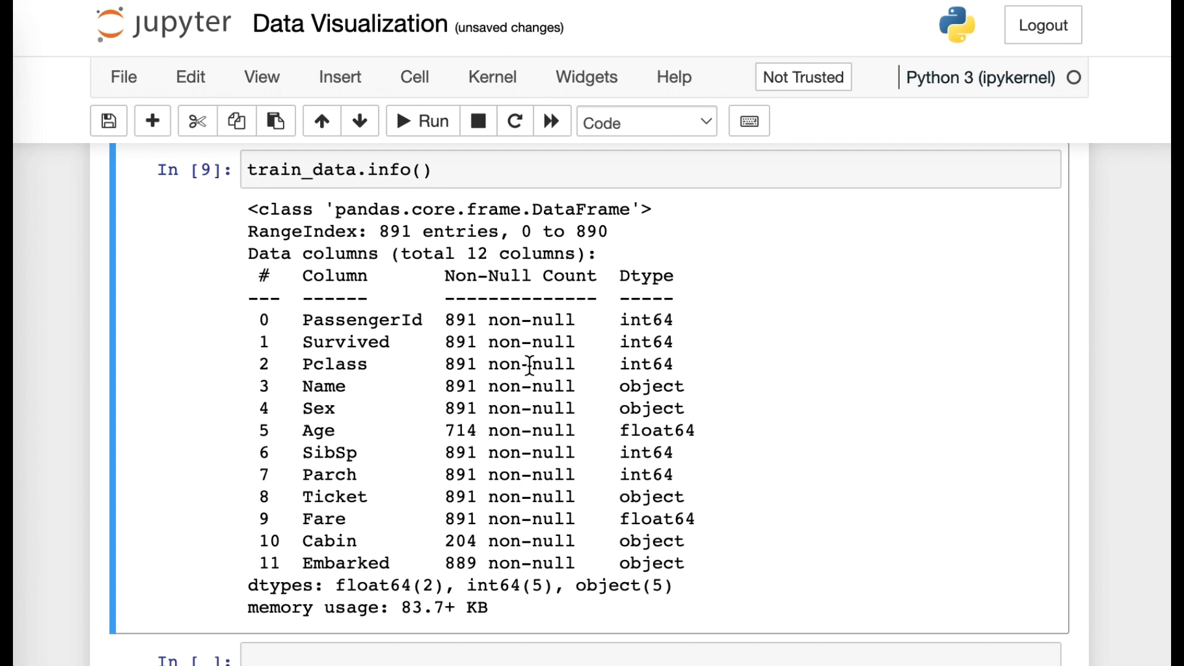
{"action": "mouse_move", "coordinate": [961, 533]}
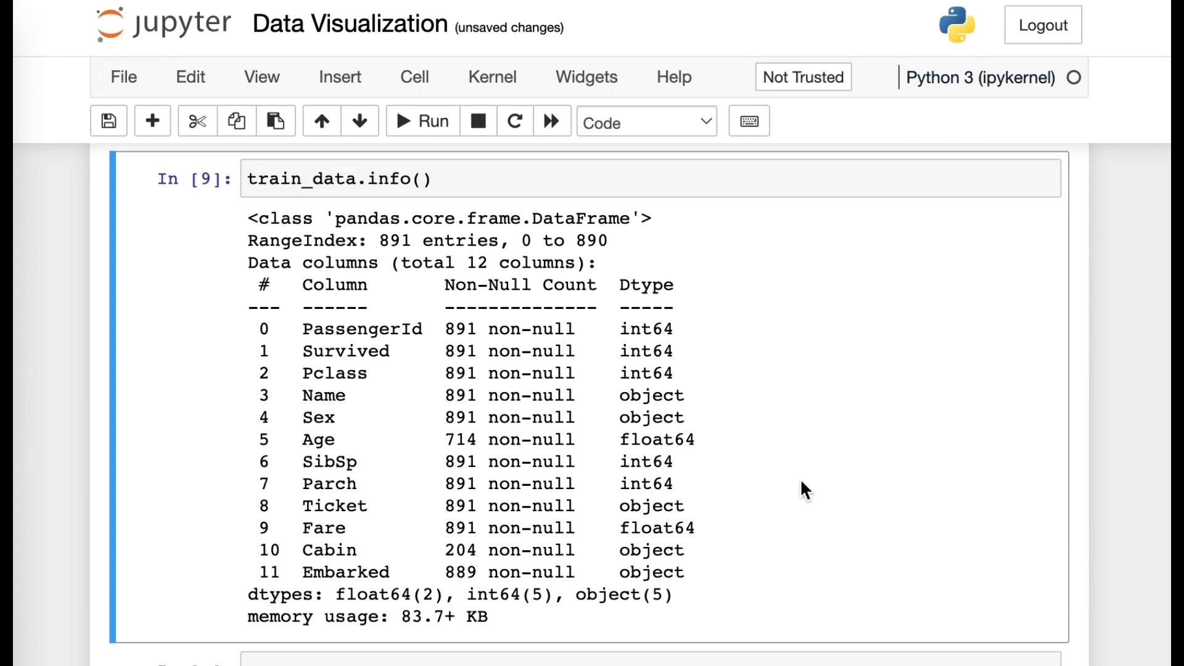
- Run train_data.isnull().sum() in a new cell to count missing values per column
{"action": "scroll", "scroll_direction": "down", "scroll_amount": 3}
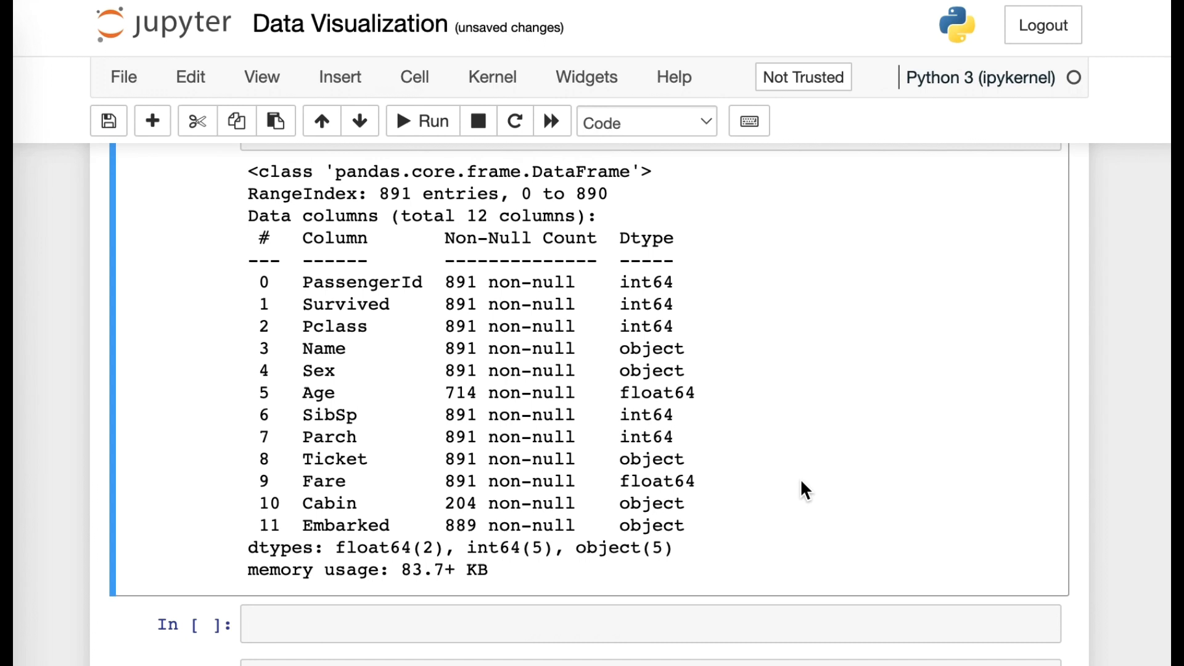
{"action": "mouse_move", "coordinate": [523, 550]}
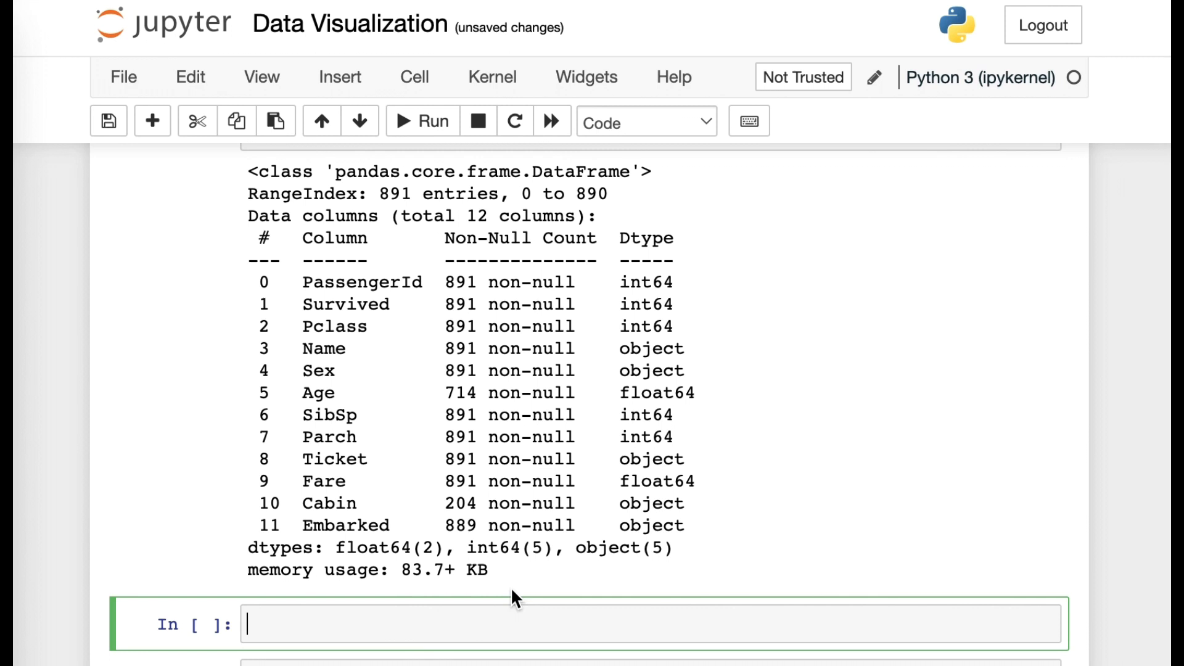
{"action": "type", "text": "train"}
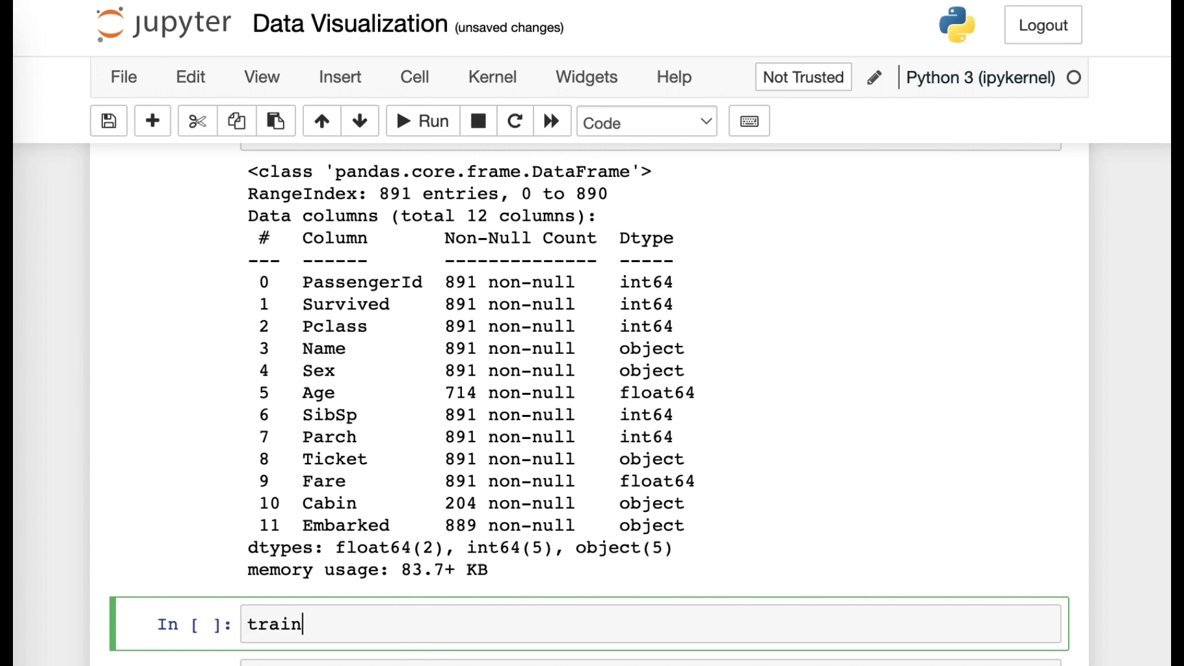
{"action": "type", "text": "_data"}
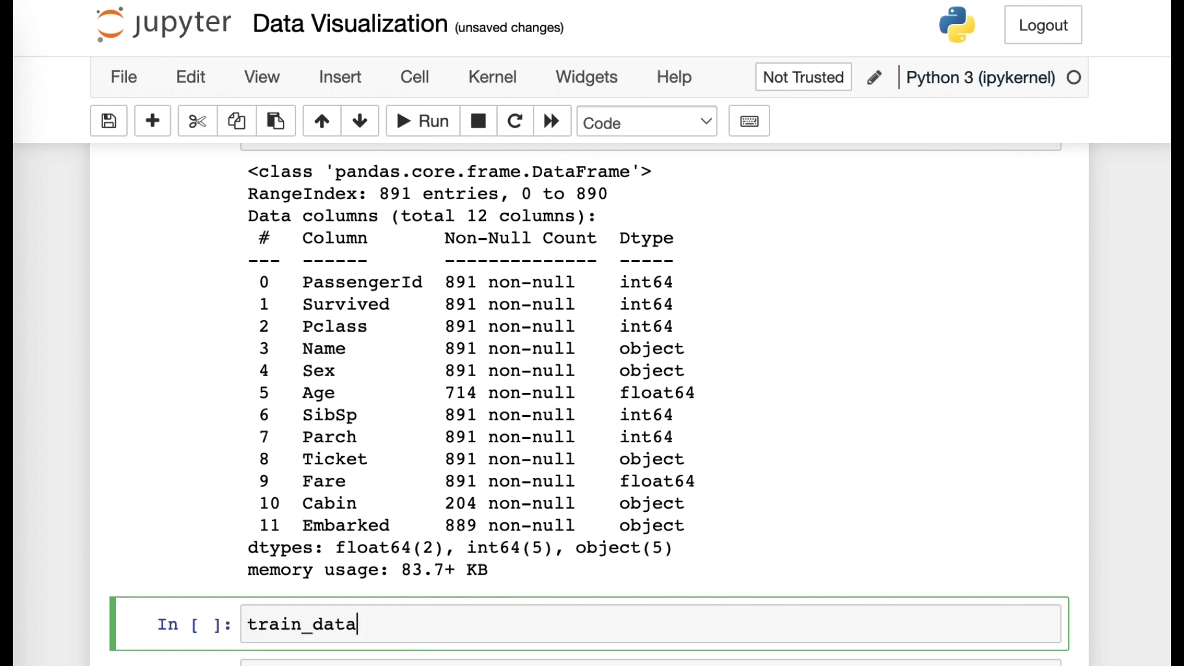
{"action": "type", "text": "."}
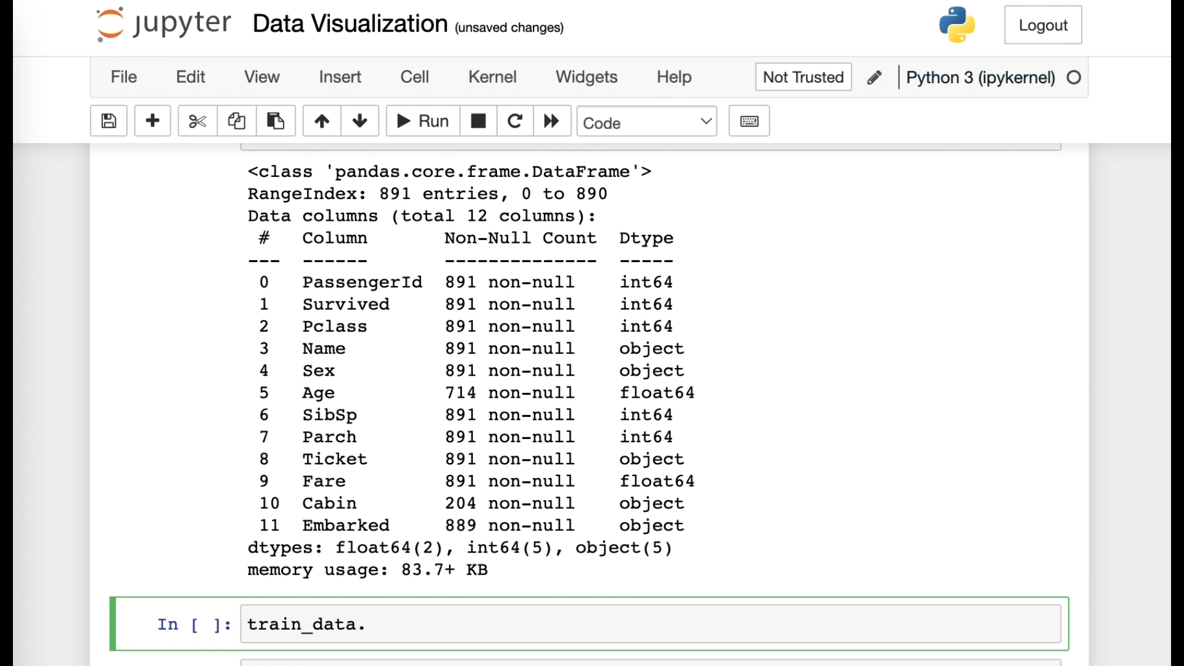
{"action": "type", "text": "isnull"}
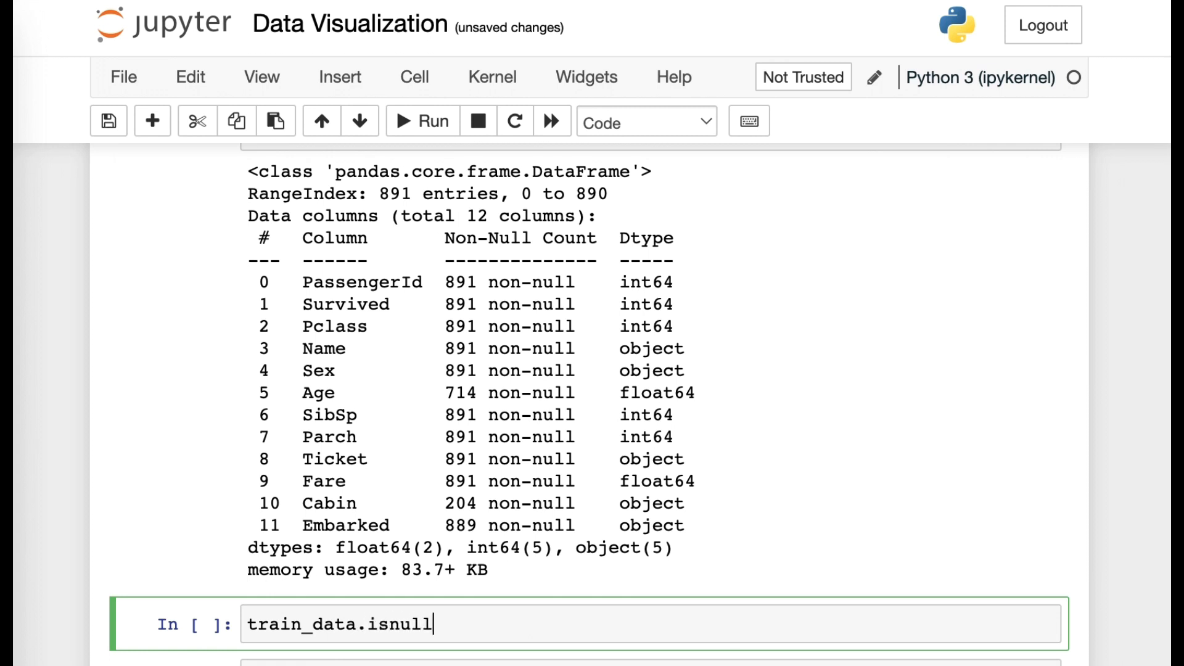
{"action": "type", "text": "()."}
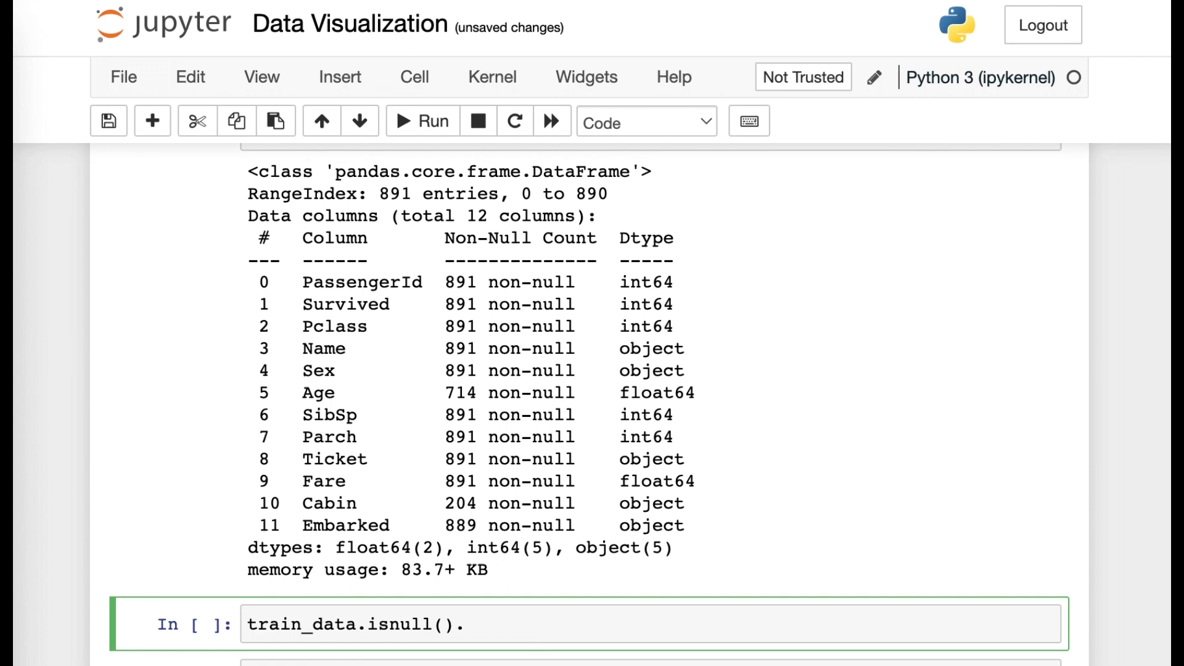
{"action": "type", "text": "sum()"}
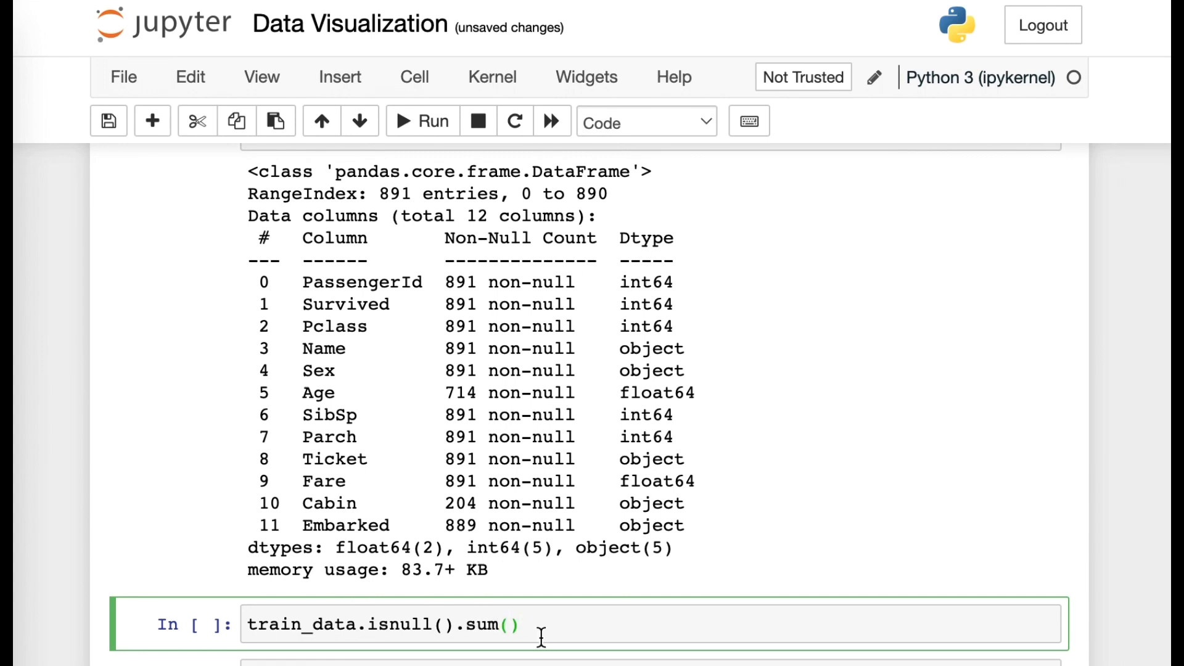
{"action": "double_click", "coordinate": [491, 624]}
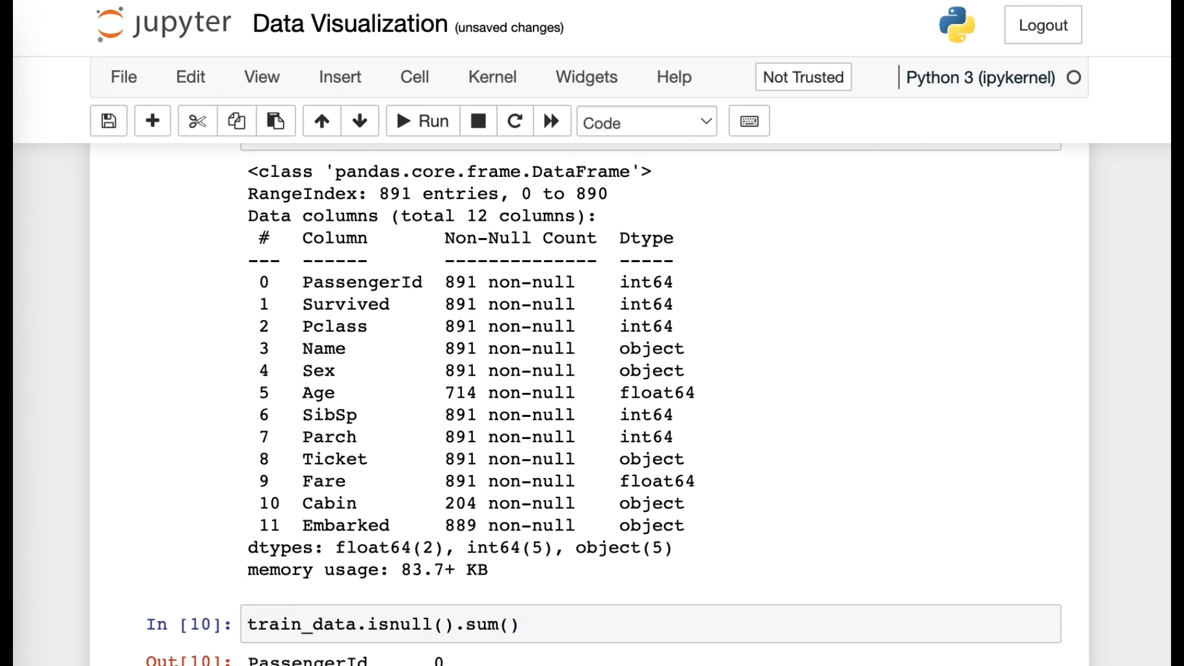
{"action": "scroll", "scroll_direction": "down", "scroll_amount": 3}
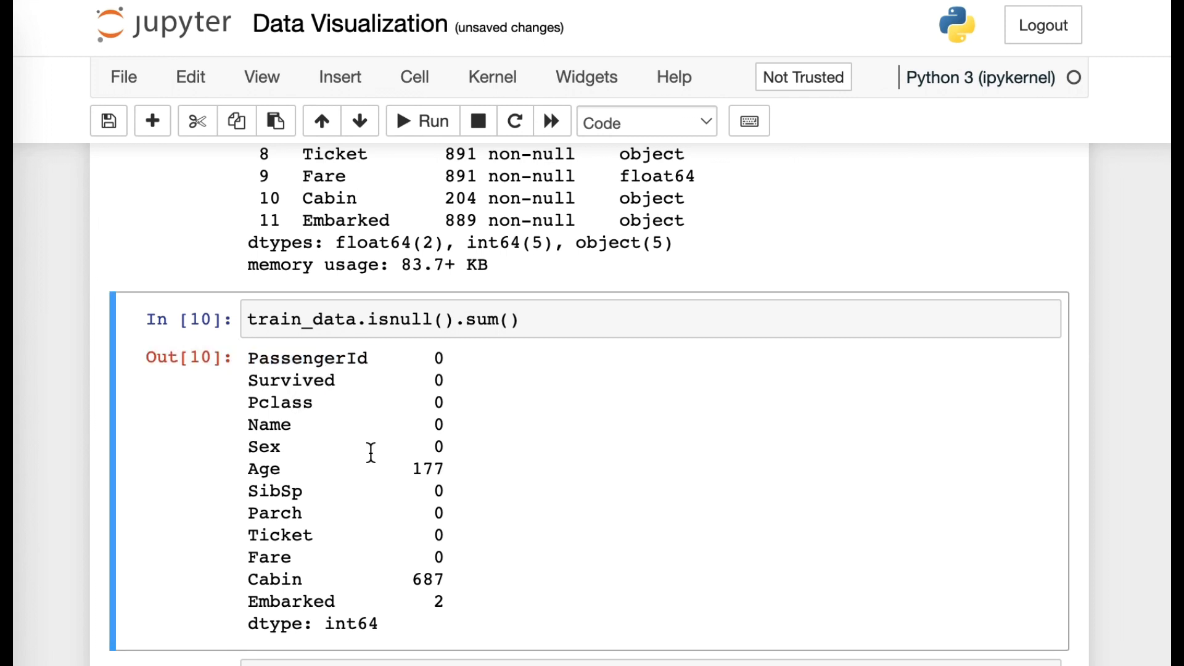
{"action": "mouse_move", "coordinate": [453, 476]}
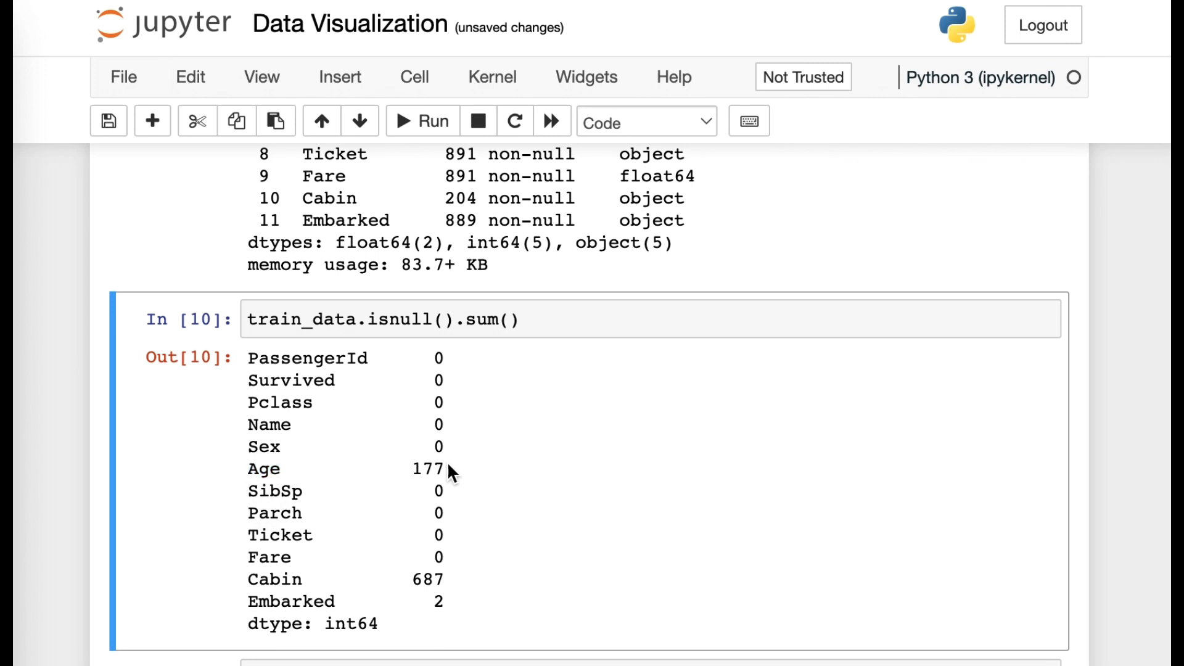
{"action": "mouse_move", "coordinate": [558, 400]}
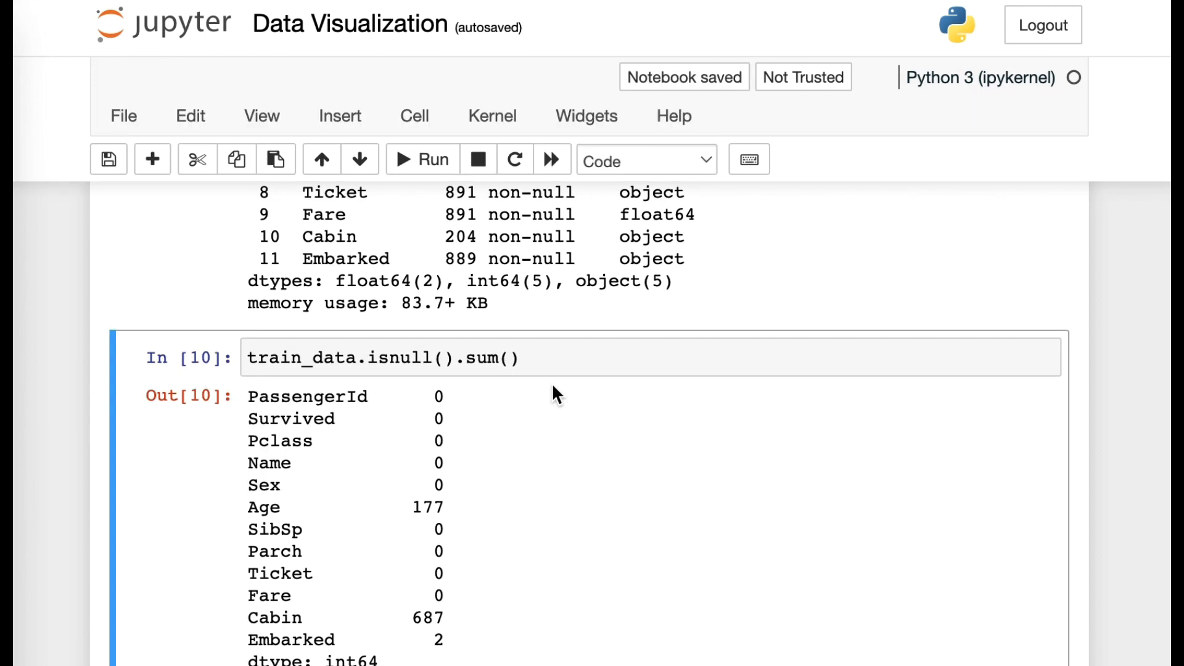
{"action": "scroll", "scroll_direction": "down", "scroll_amount": 3}
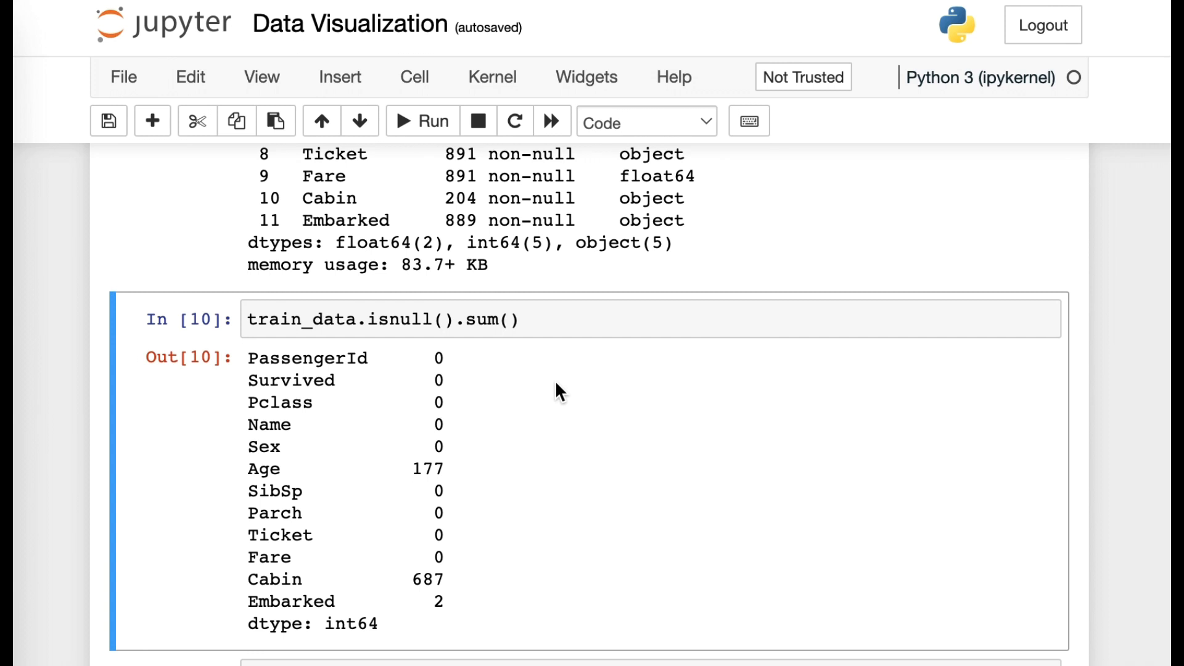
{"action": "mouse_move", "coordinate": [564, 391]}
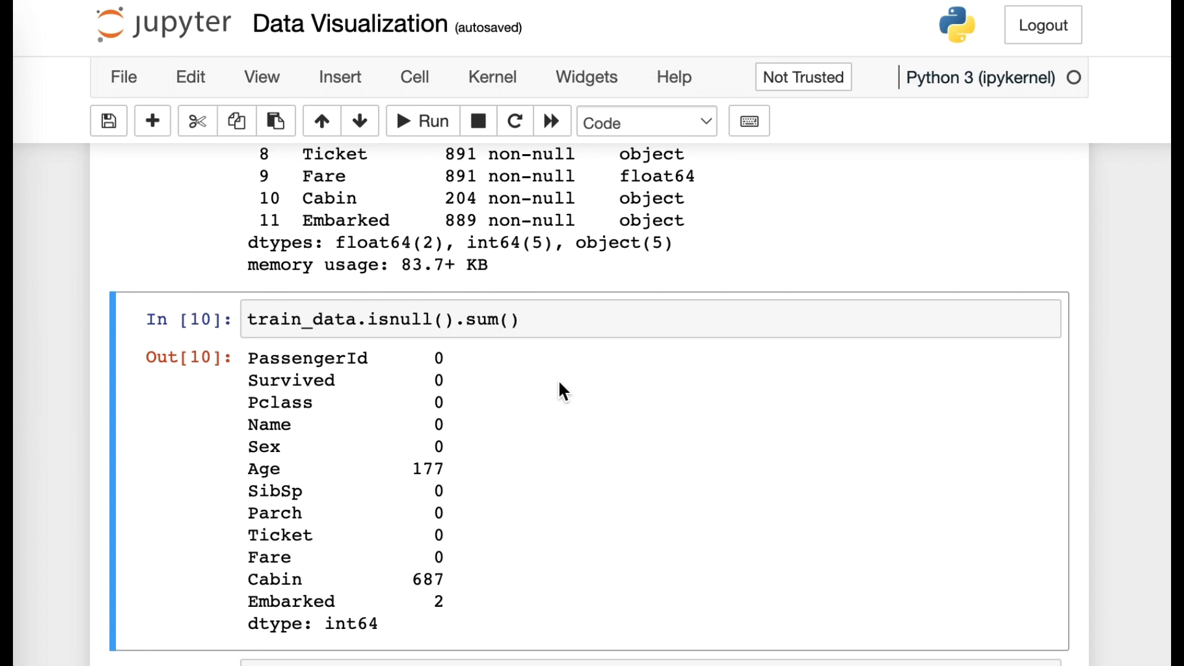
{"action": "mouse_move", "coordinate": [580, 430]}
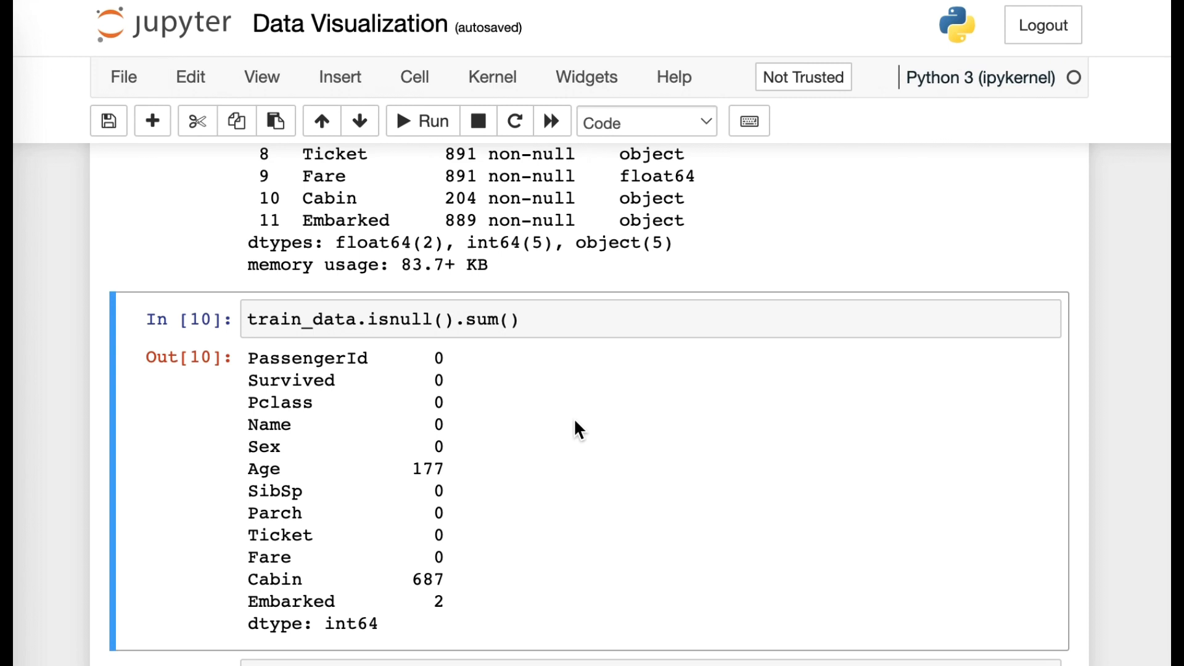